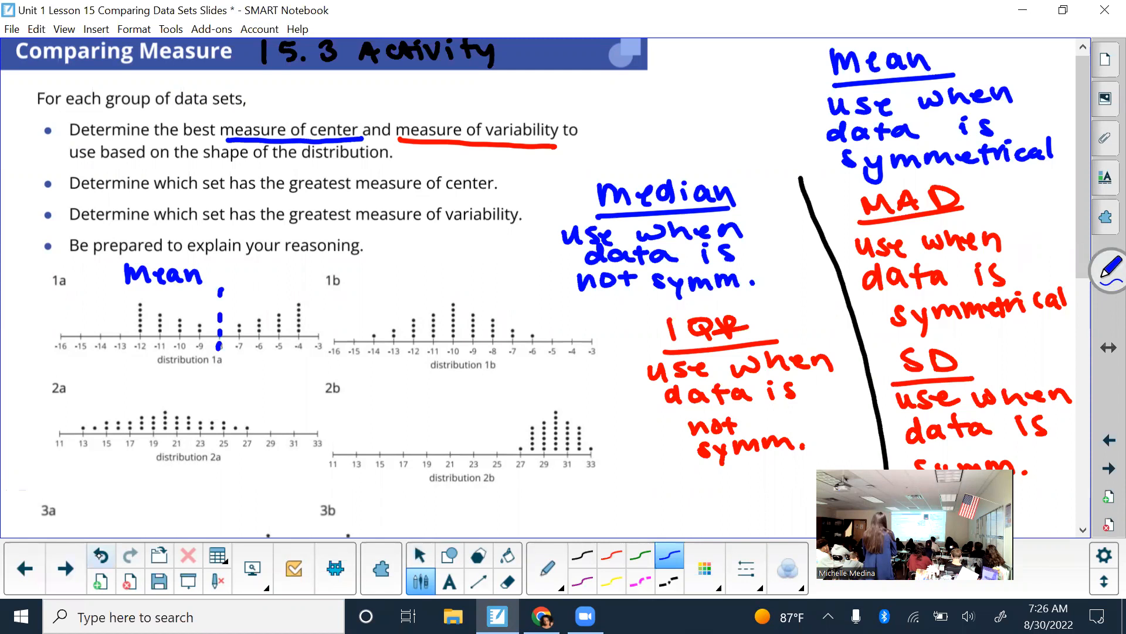
Write Mean above distribution 1a as its measure of center
{"action": "left_click", "coordinate": [101, 555]}
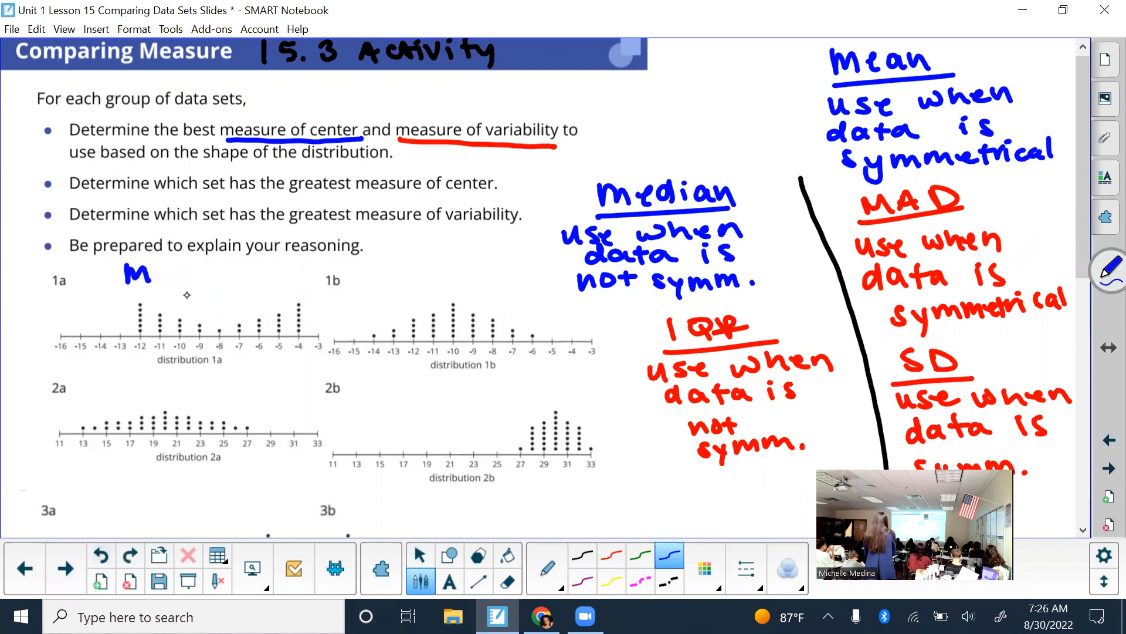
{"action": "type", "text": "ean"}
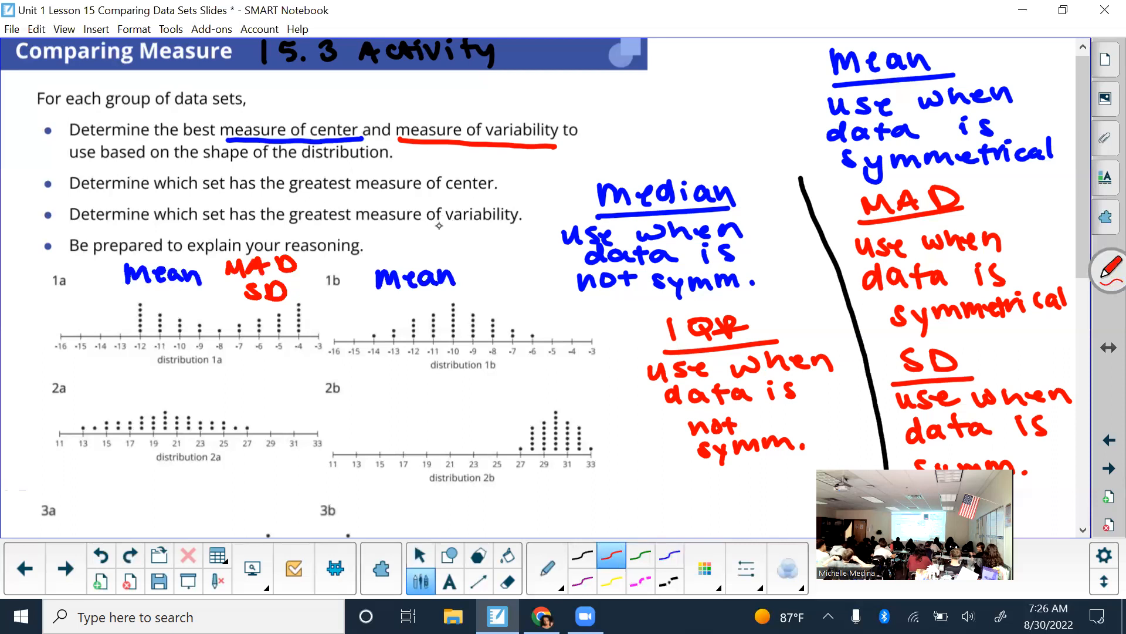
{"action": "mouse_move", "coordinate": [499, 263]}
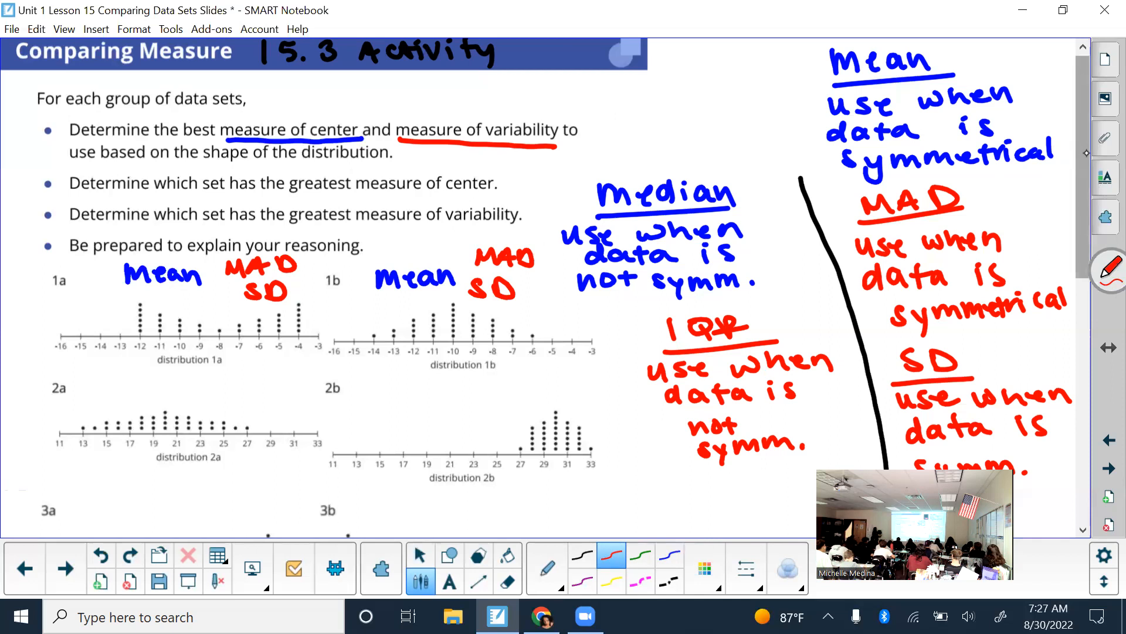
Label 2a with Mean and write MAD and SD beside it in red
{"action": "scroll", "scroll_direction": "down", "scroll_amount": 3}
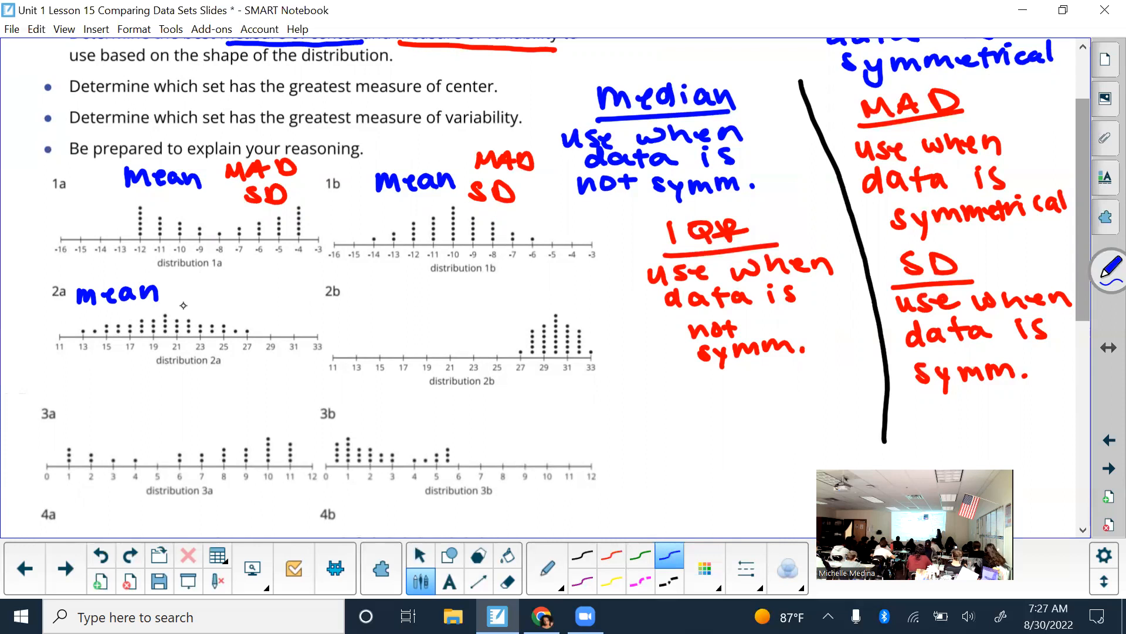
{"action": "mouse_move", "coordinate": [430, 295]}
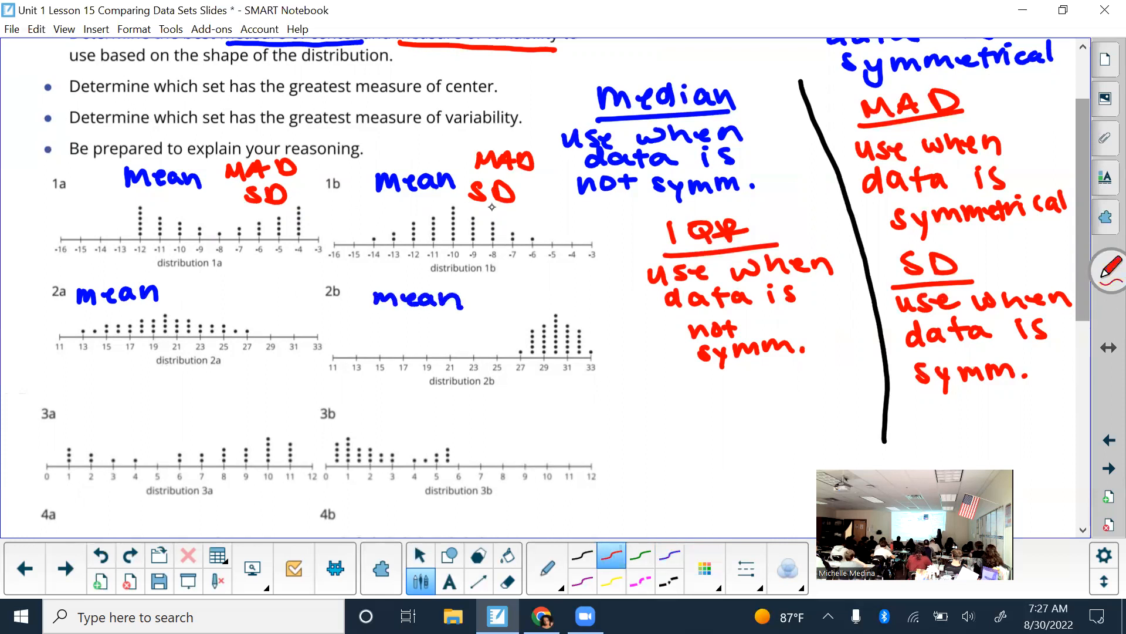
{"action": "mouse_move", "coordinate": [193, 277]}
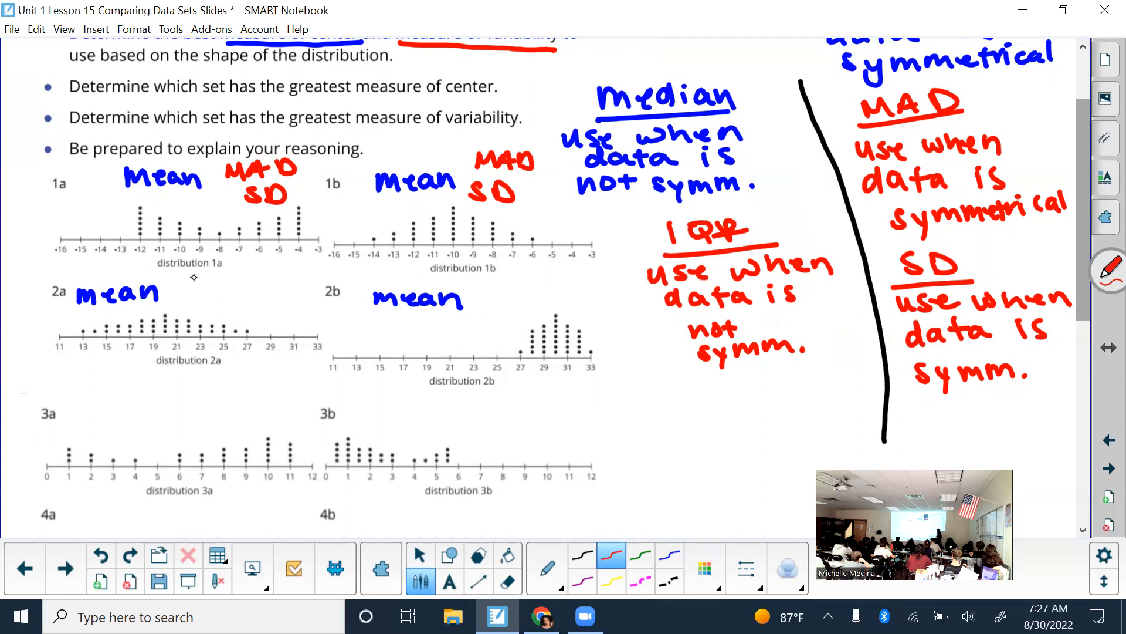
{"action": "left_click_drag", "start_coordinate": [194, 277], "coordinate": [273, 287]}
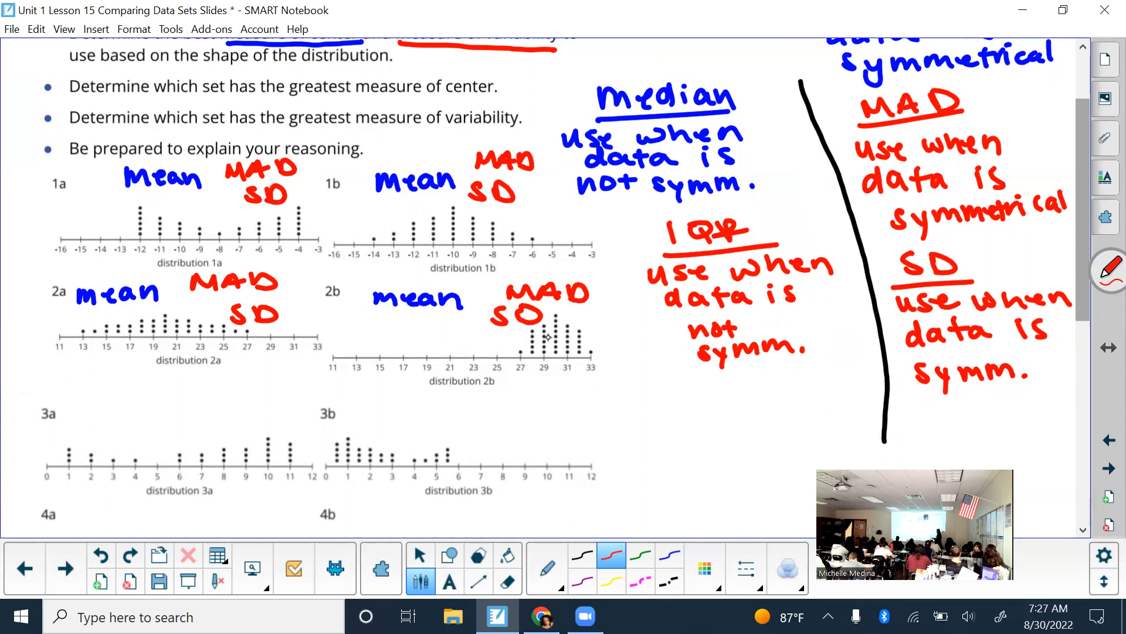
{"action": "mouse_move", "coordinate": [555, 403]}
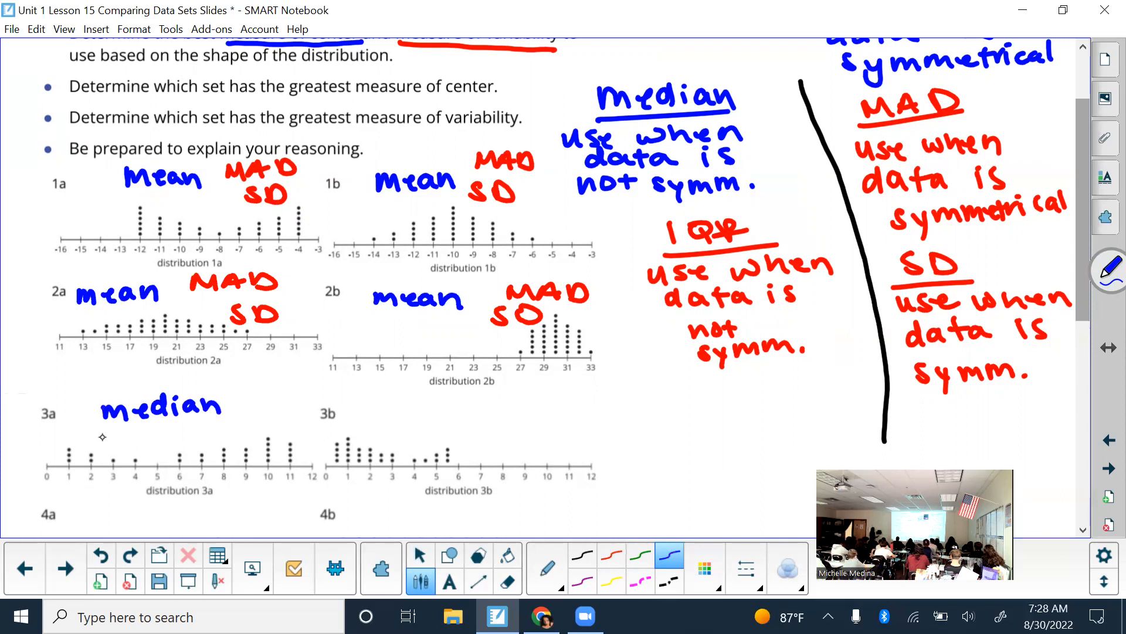
{"action": "mouse_move", "coordinate": [153, 452]}
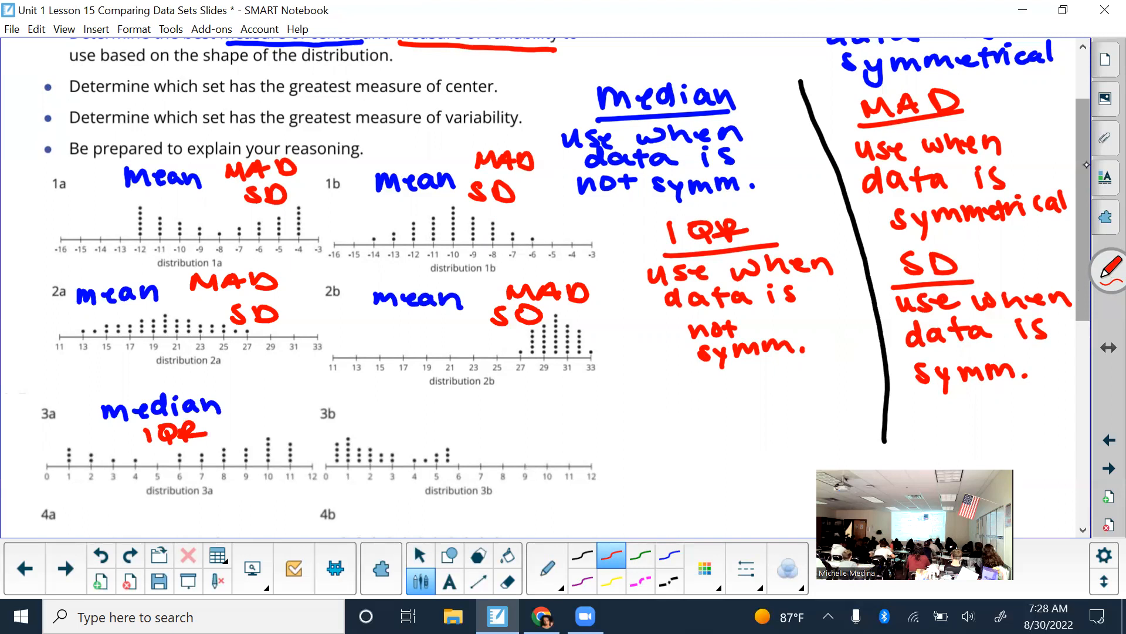
Move down to 3b, 4a and 4b and label them Median/IQR and Mean/MAD/SD
{"action": "scroll", "scroll_direction": "down", "scroll_amount": 3}
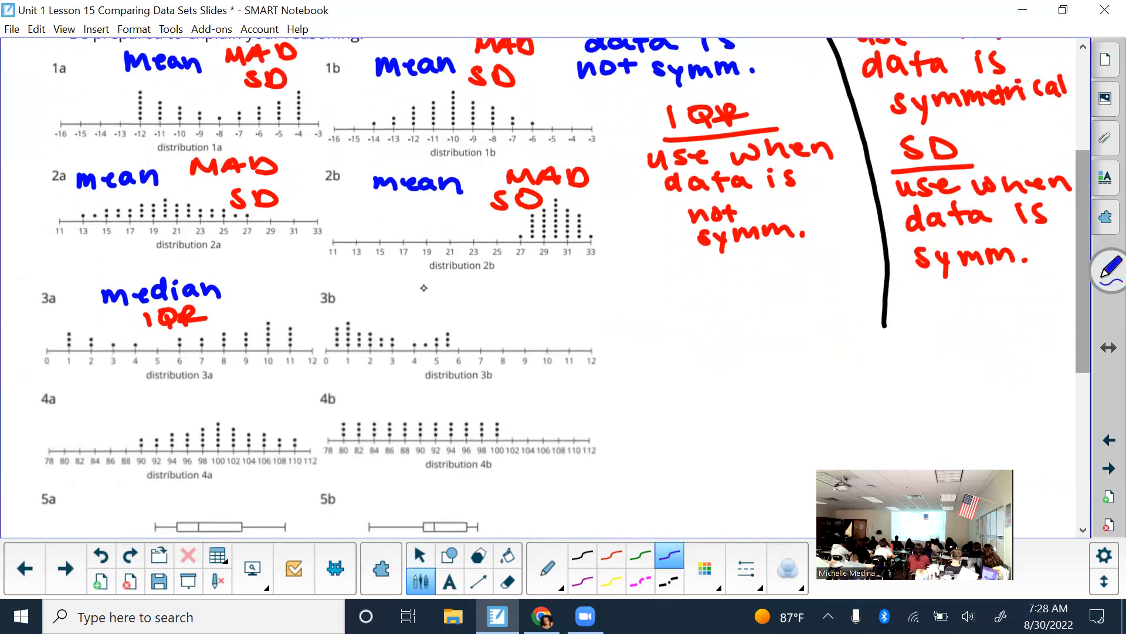
{"action": "mouse_move", "coordinate": [424, 303]}
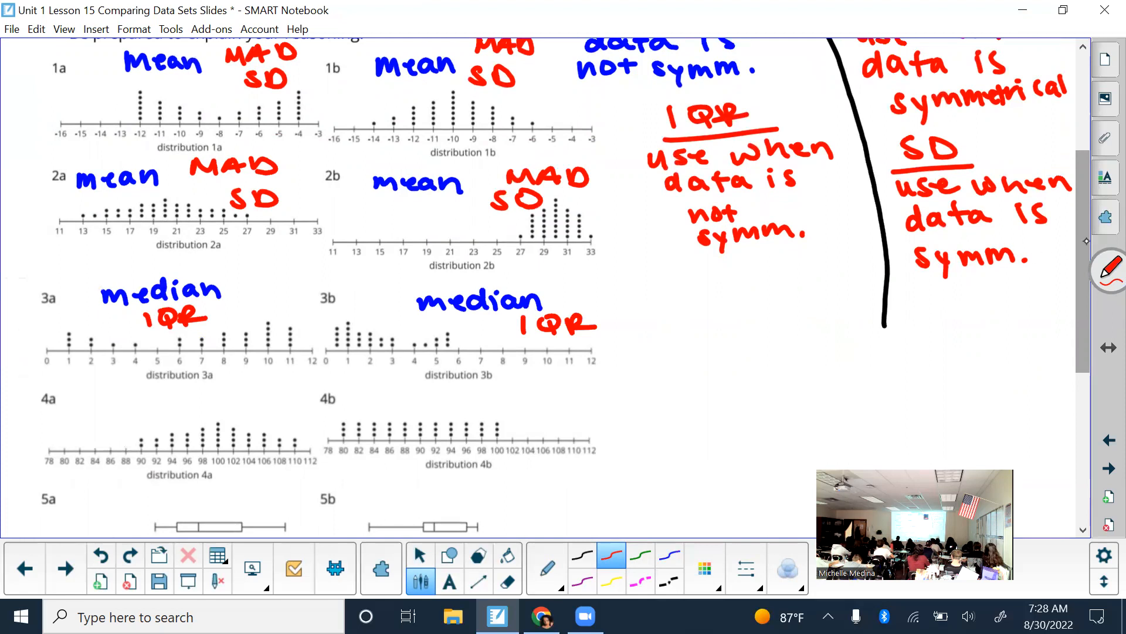
{"action": "scroll", "scroll_direction": "down", "scroll_amount": 3}
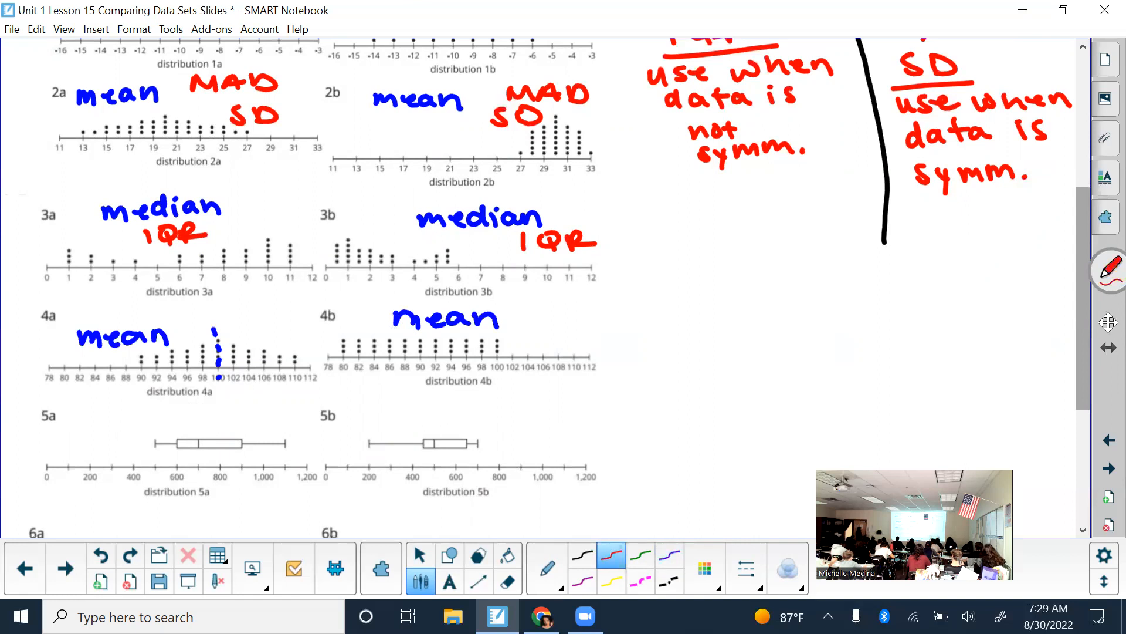
{"action": "mouse_move", "coordinate": [605, 116]}
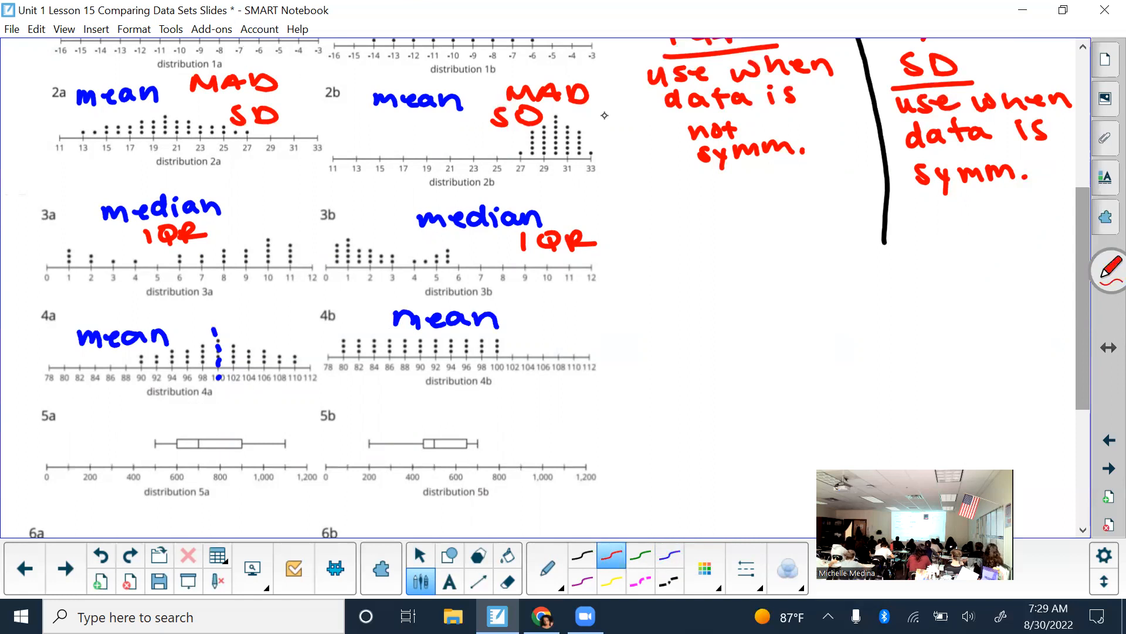
{"action": "mouse_move", "coordinate": [253, 177]}
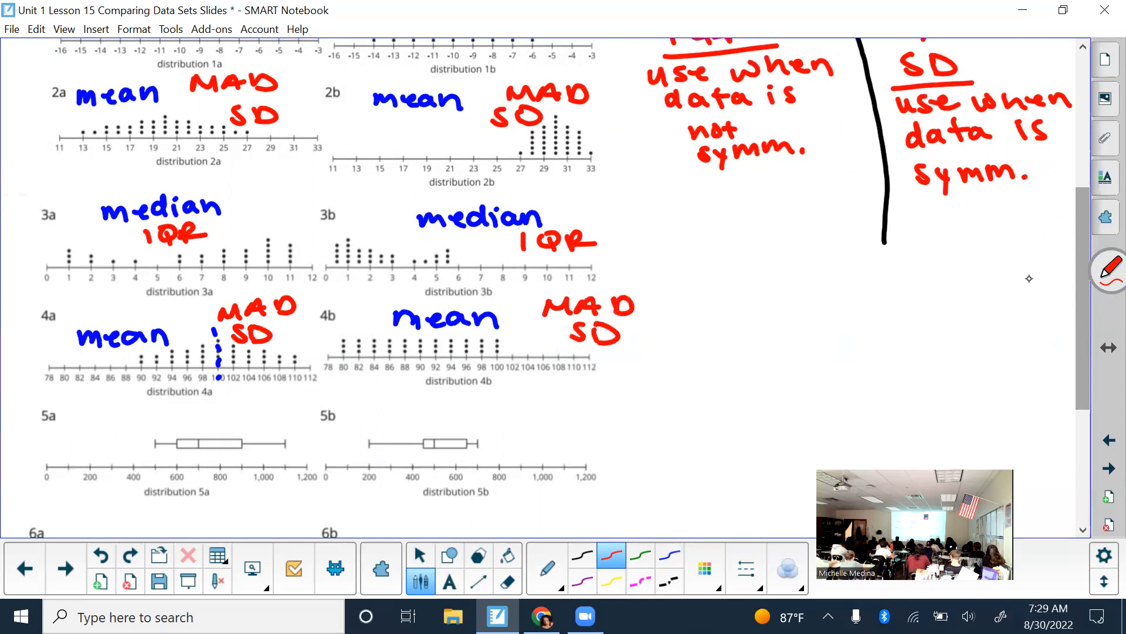
Label box plot 5a with Median in blue and IQR in red
{"action": "scroll", "scroll_direction": "down", "scroll_amount": 3}
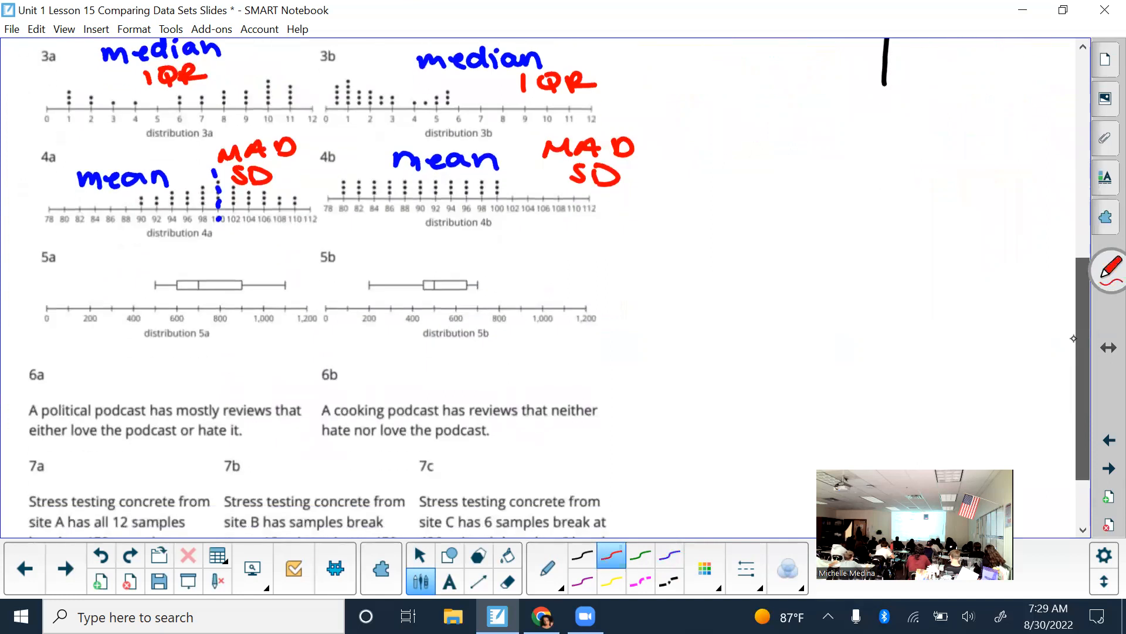
{"action": "mouse_move", "coordinate": [139, 281]}
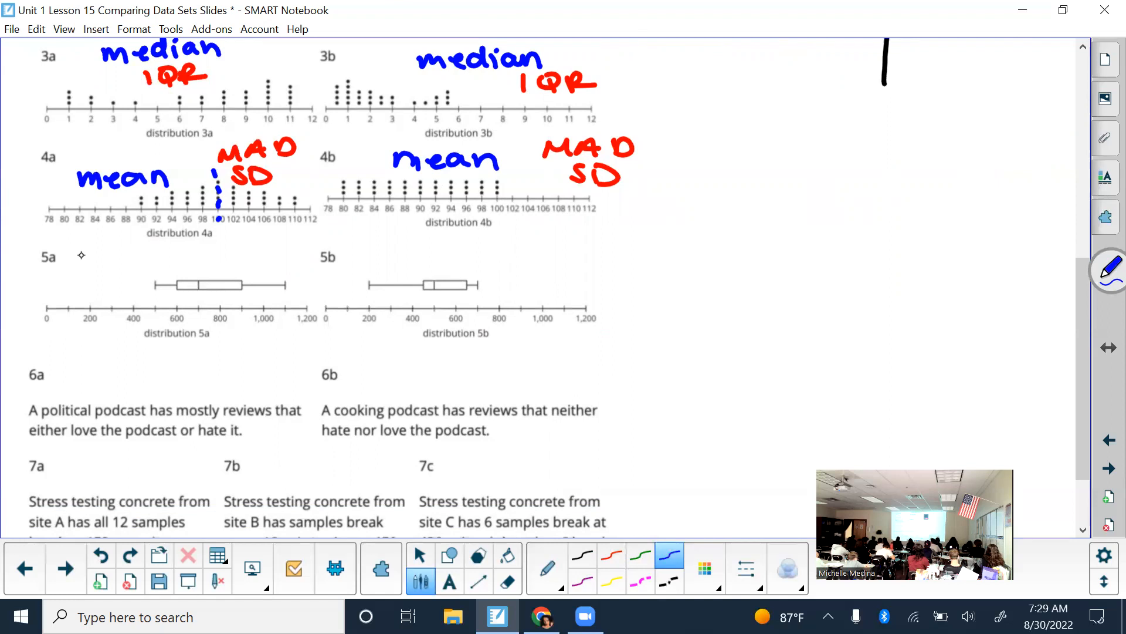
{"action": "left_click", "coordinate": [66, 258]}
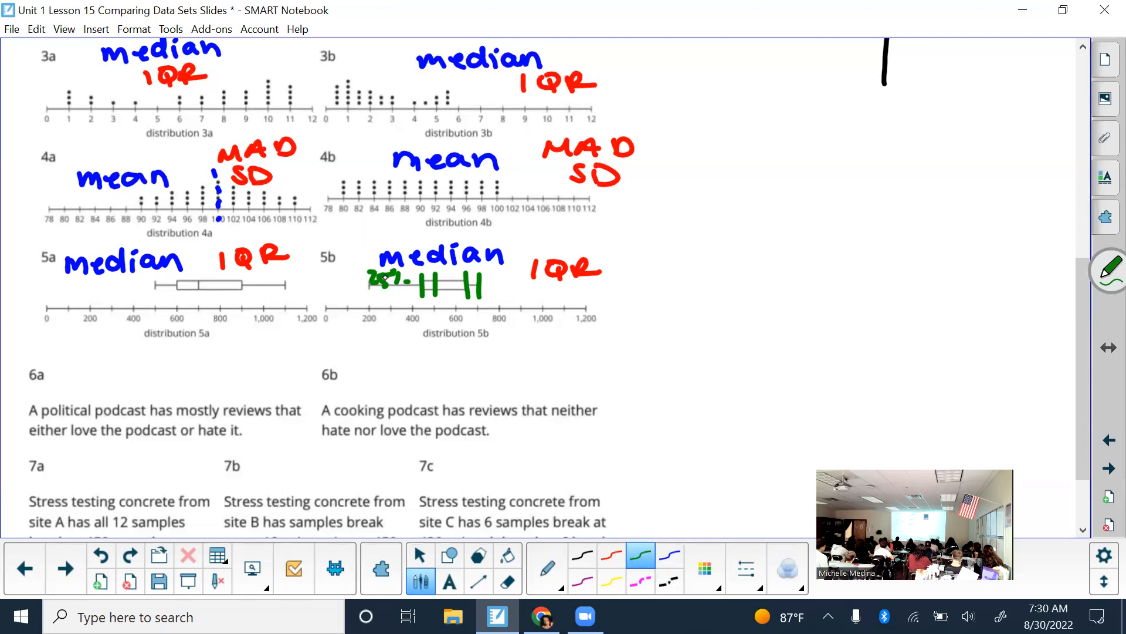
Erase the green quarter marks on 5b and note it as left skewed
{"action": "left_click", "coordinate": [507, 581]}
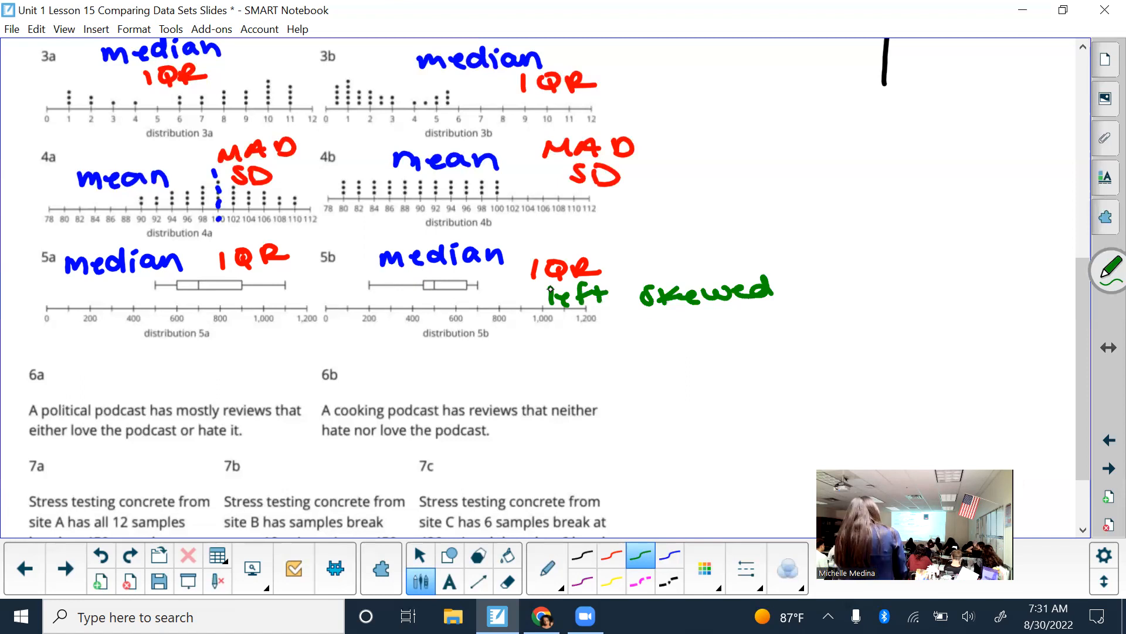
Finish the 'left skewed' note and switch from drawing to selecting objects
{"action": "left_click", "coordinate": [420, 555]}
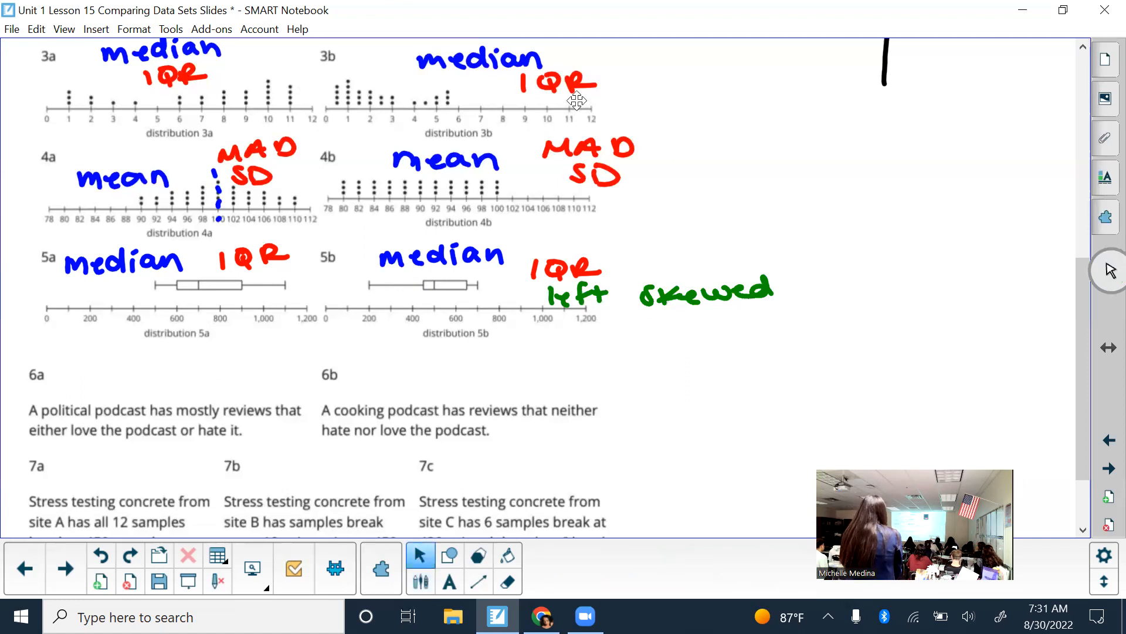
{"action": "mouse_move", "coordinate": [529, 113]}
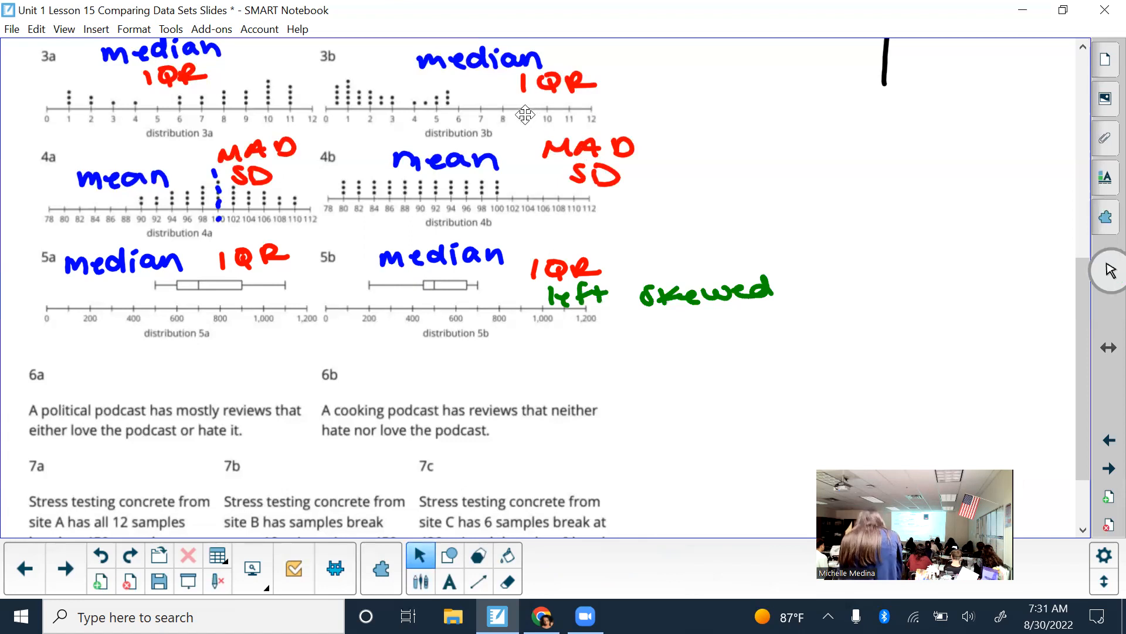
{"action": "mouse_move", "coordinate": [464, 187]}
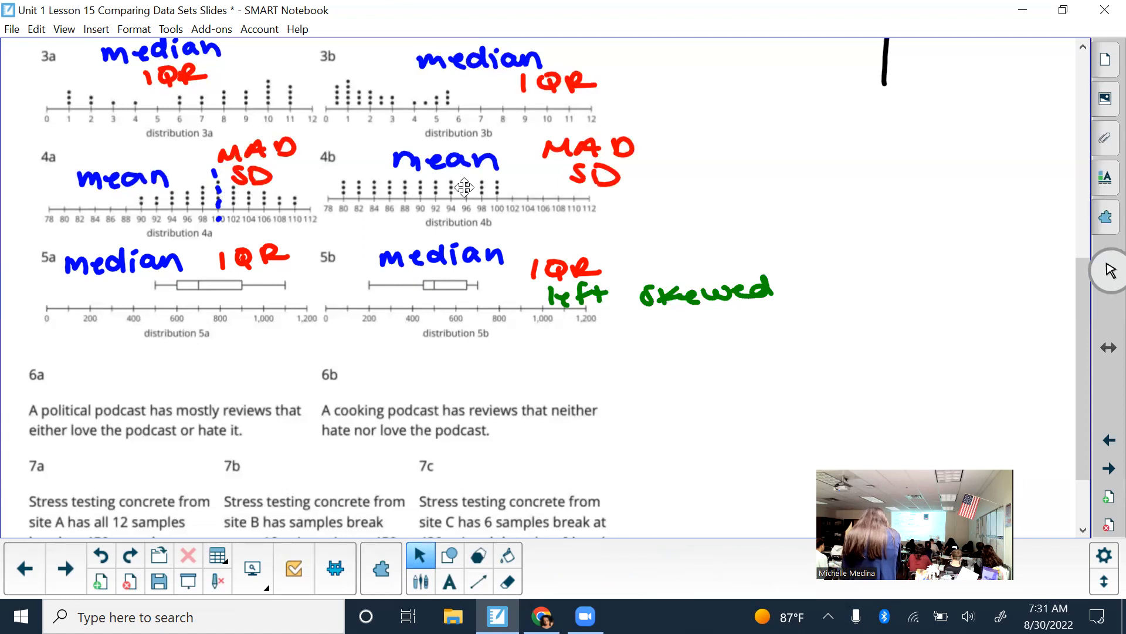
{"action": "mouse_move", "coordinate": [267, 374]}
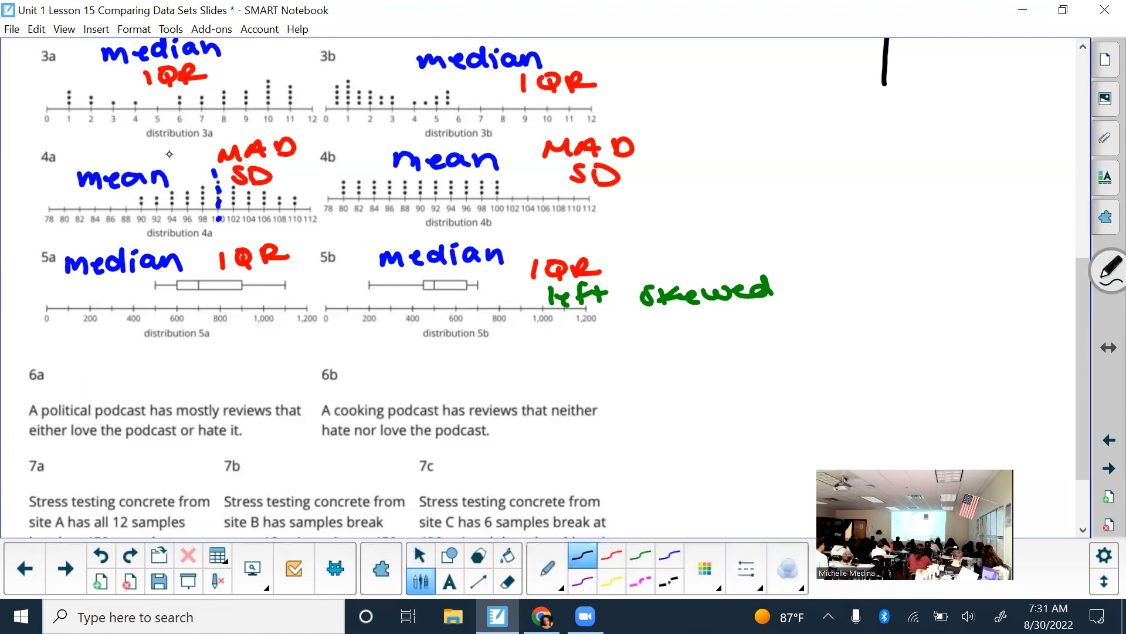
{"action": "mouse_move", "coordinate": [98, 354]}
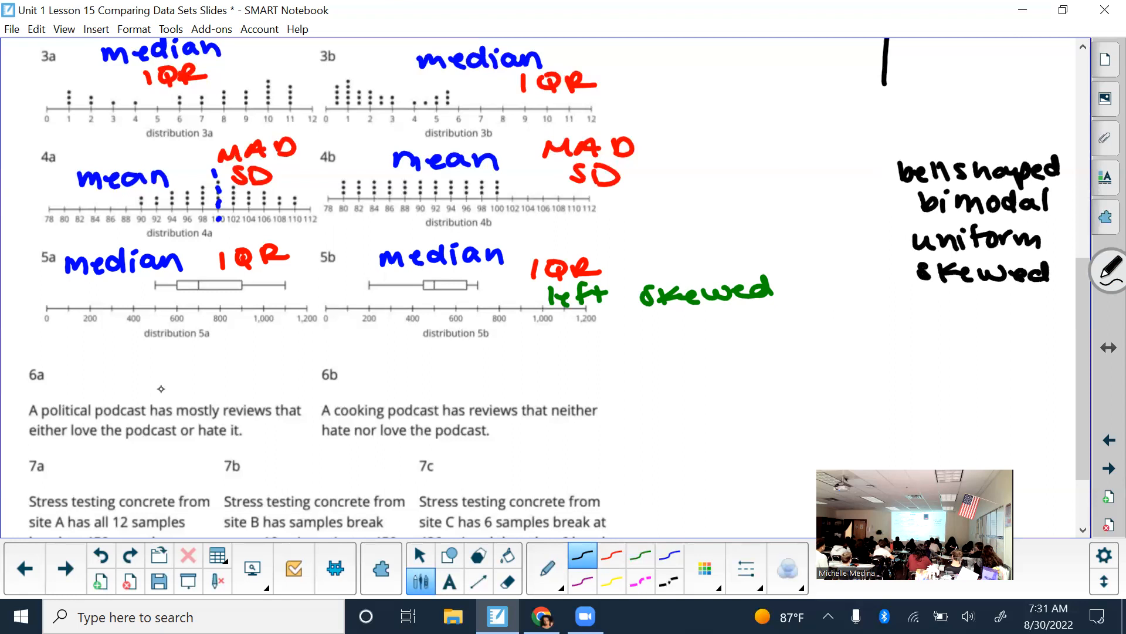
{"action": "mouse_move", "coordinate": [273, 341]}
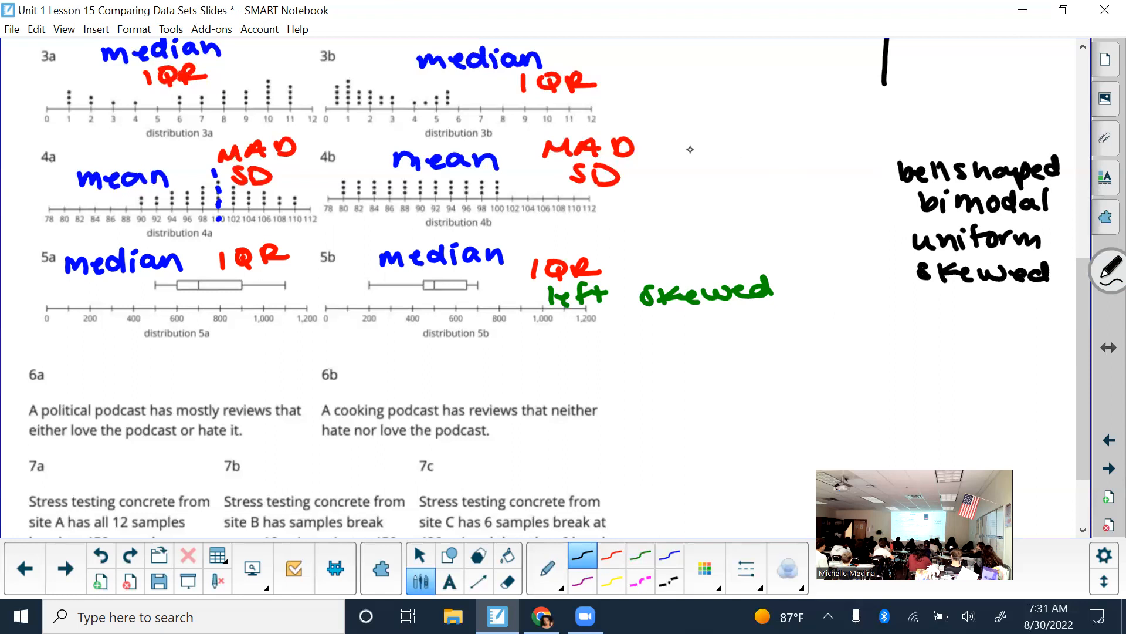
{"action": "mouse_move", "coordinate": [223, 331]}
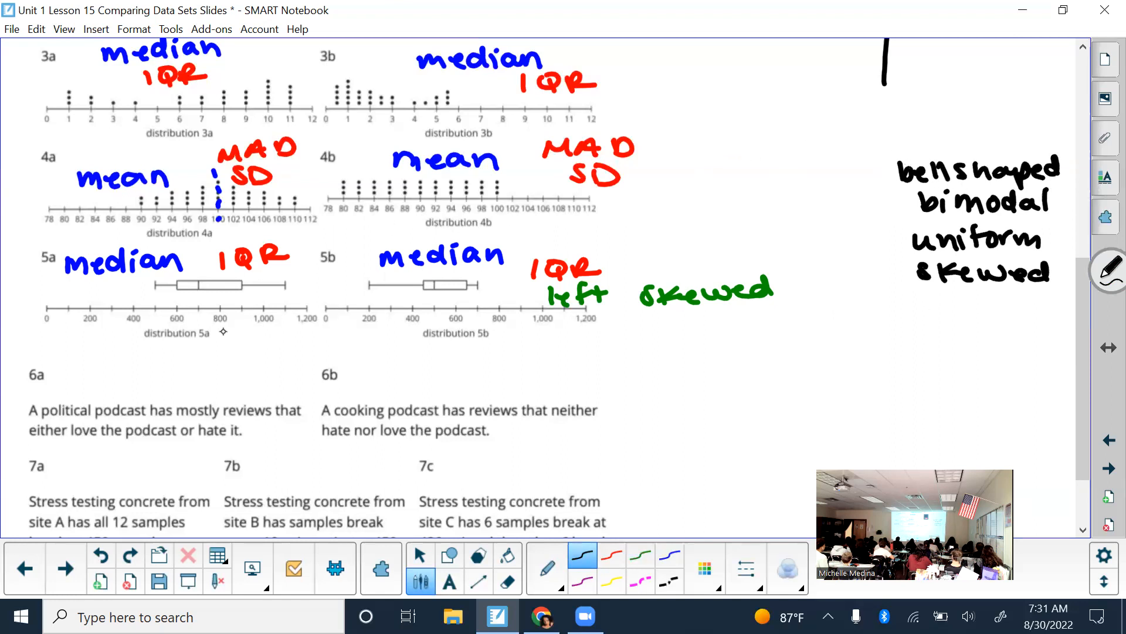
{"action": "mouse_move", "coordinate": [55, 375]}
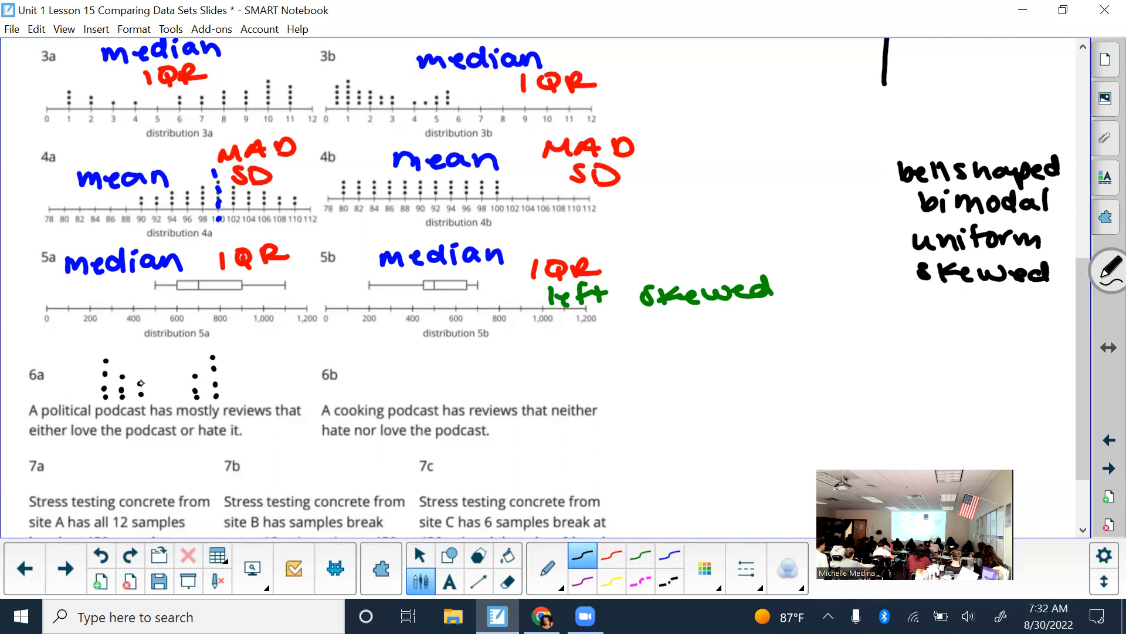
Sketch the 6a dot plot after listing bell shaped, bimodal, uniform and skewed
{"action": "left_click", "coordinate": [164, 397]}
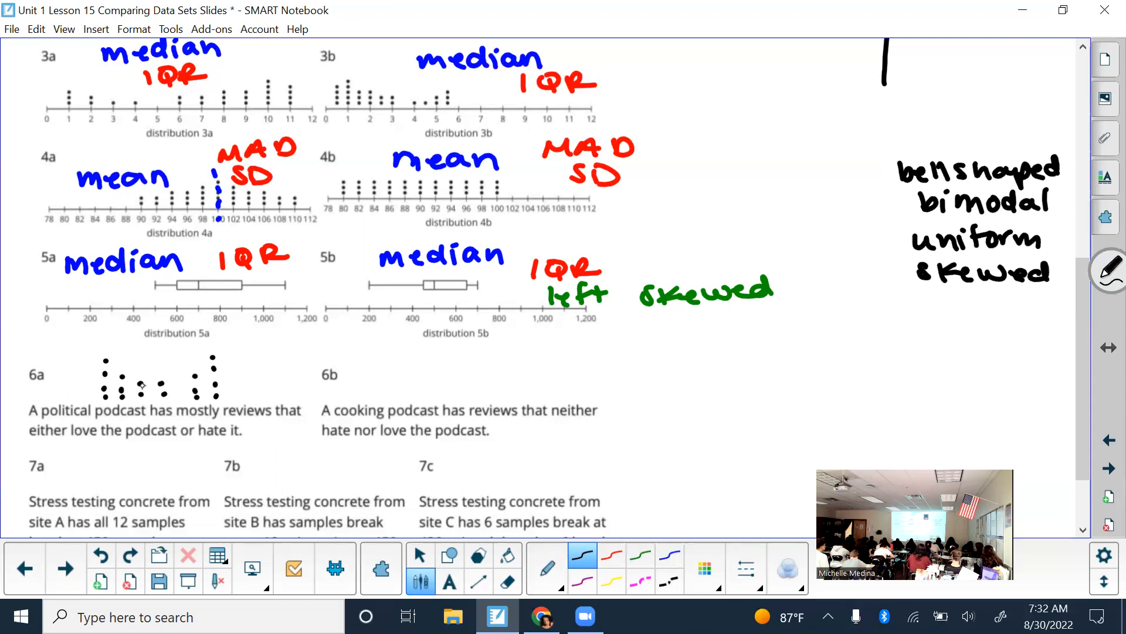
{"action": "mouse_move", "coordinate": [108, 345]}
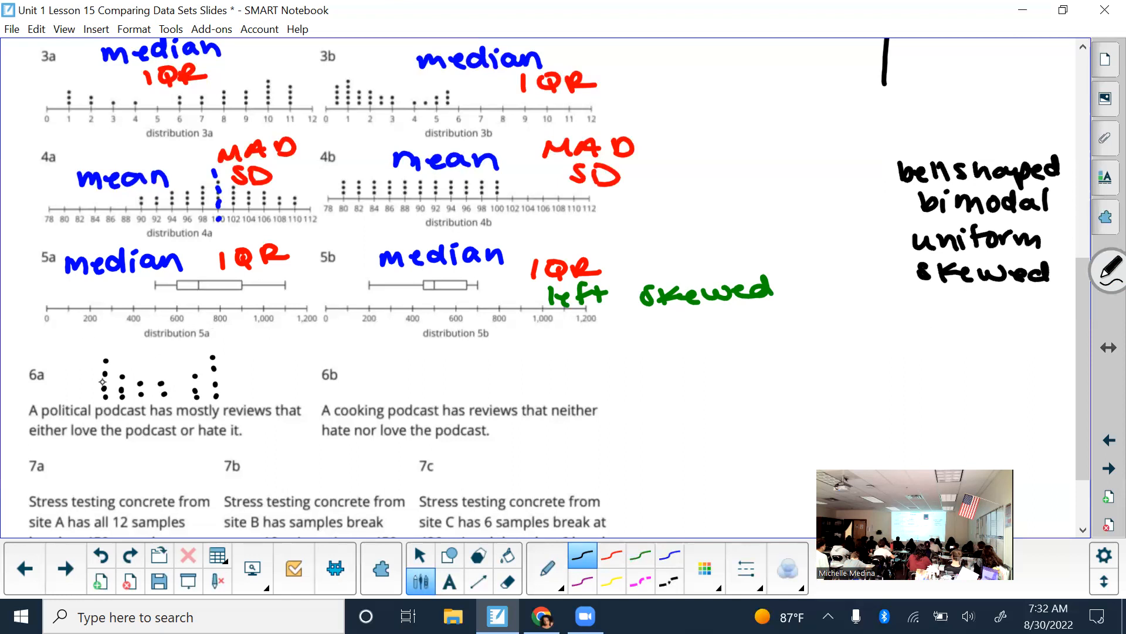
{"action": "mouse_move", "coordinate": [50, 413]}
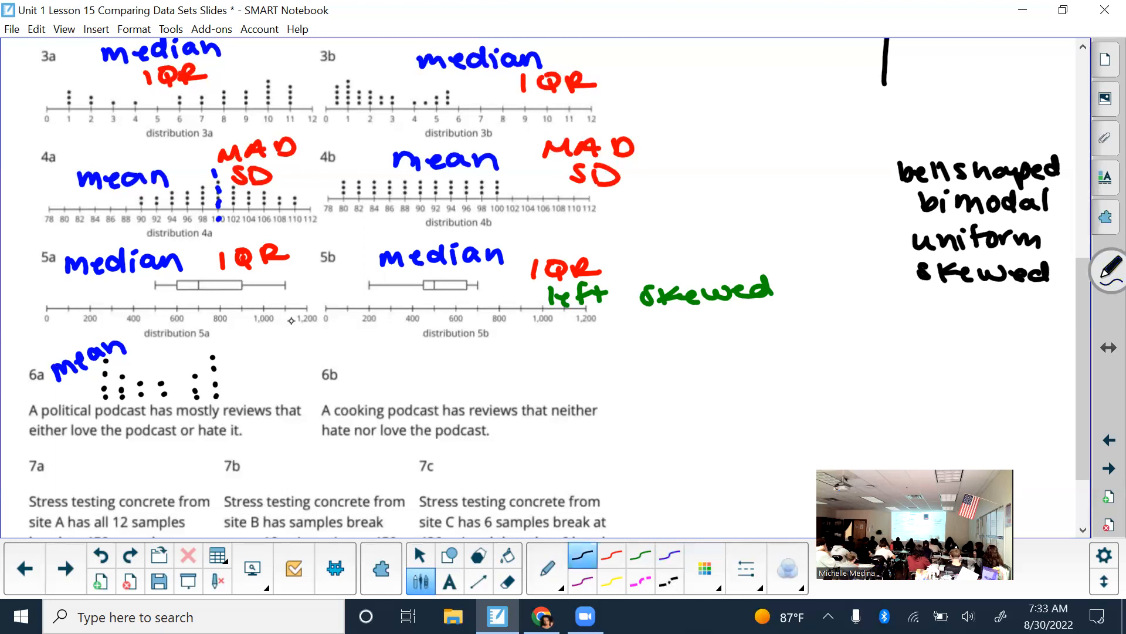
{"action": "mouse_move", "coordinate": [502, 330]}
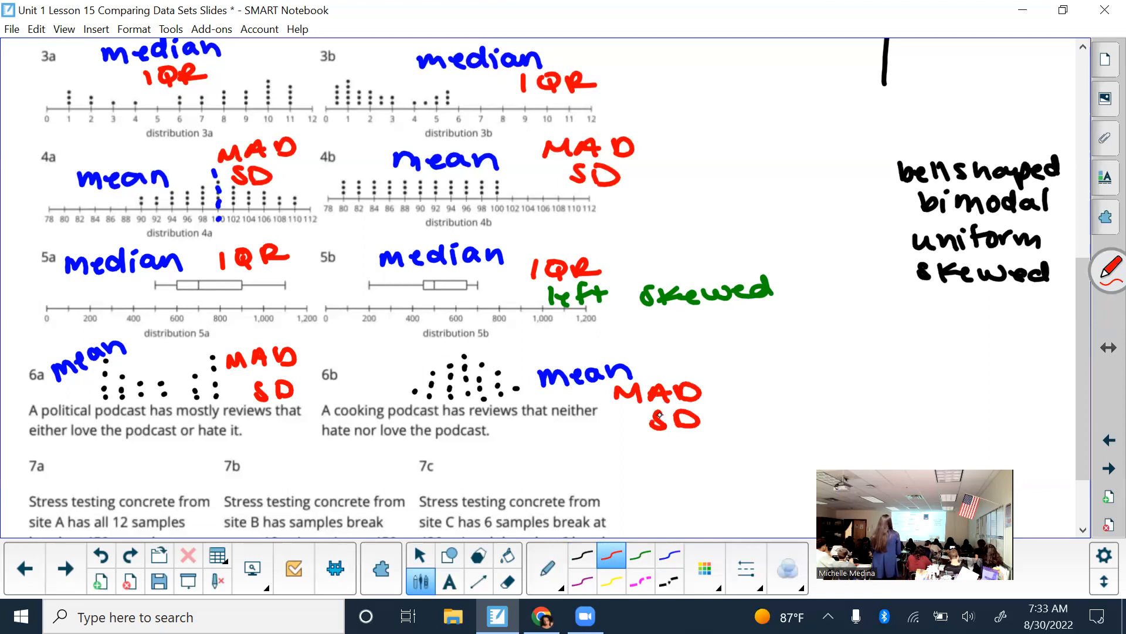
Sketch a vertical dot stack under 7a and label it mean, MAD and SD
{"action": "scroll", "scroll_direction": "down", "scroll_amount": 3}
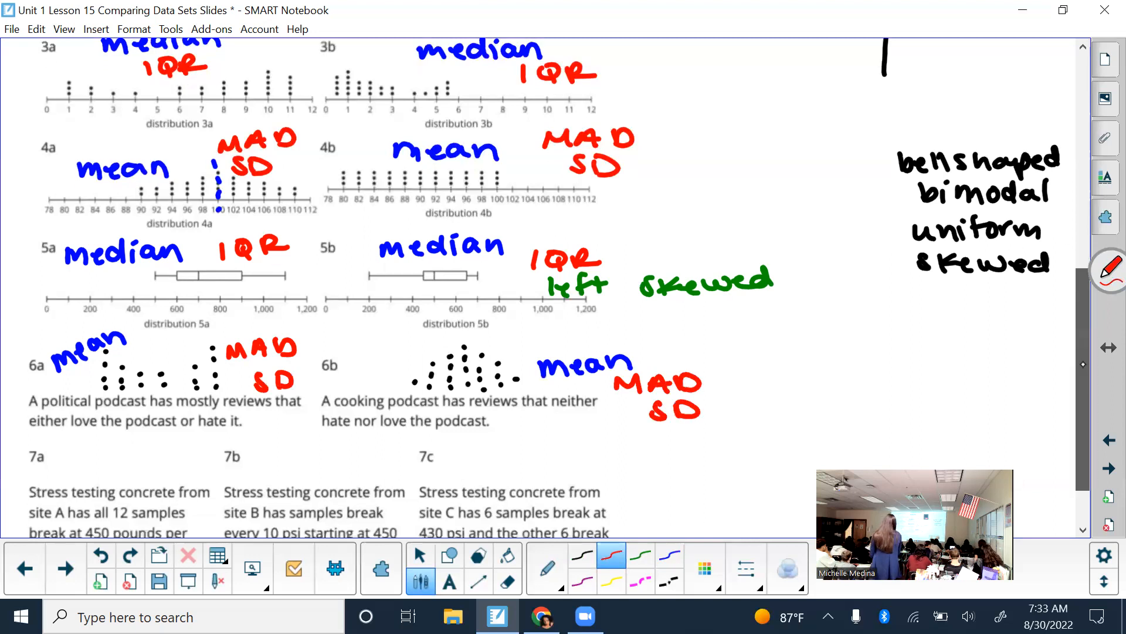
{"action": "scroll", "scroll_direction": "down", "scroll_amount": 3}
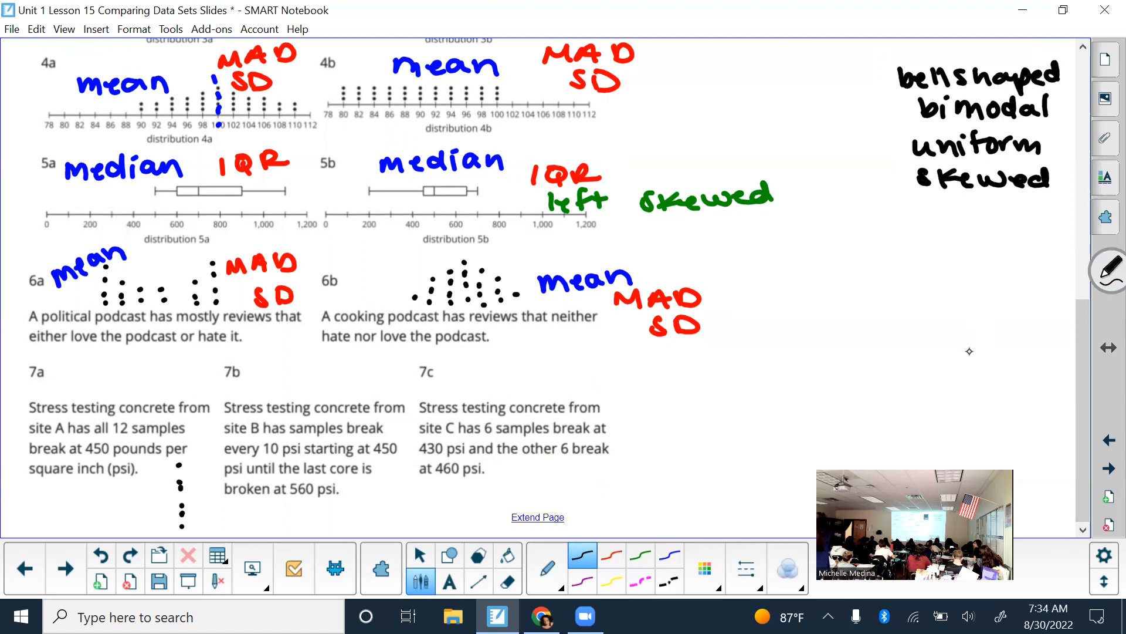
{"action": "scroll", "scroll_direction": "down", "scroll_amount": 3}
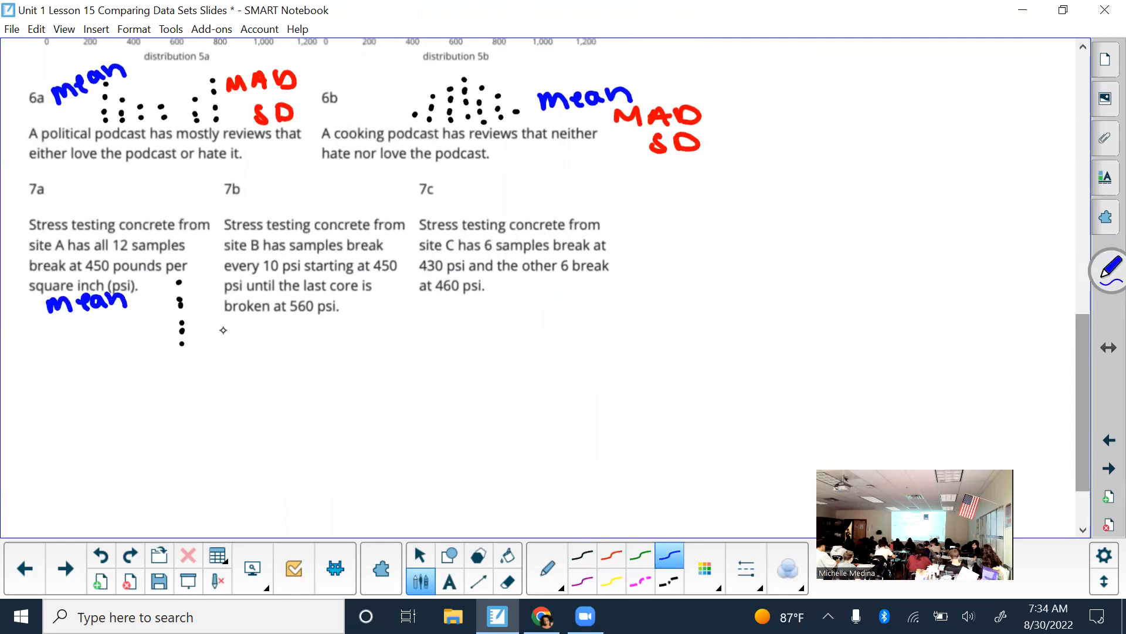
{"action": "mouse_move", "coordinate": [191, 363]}
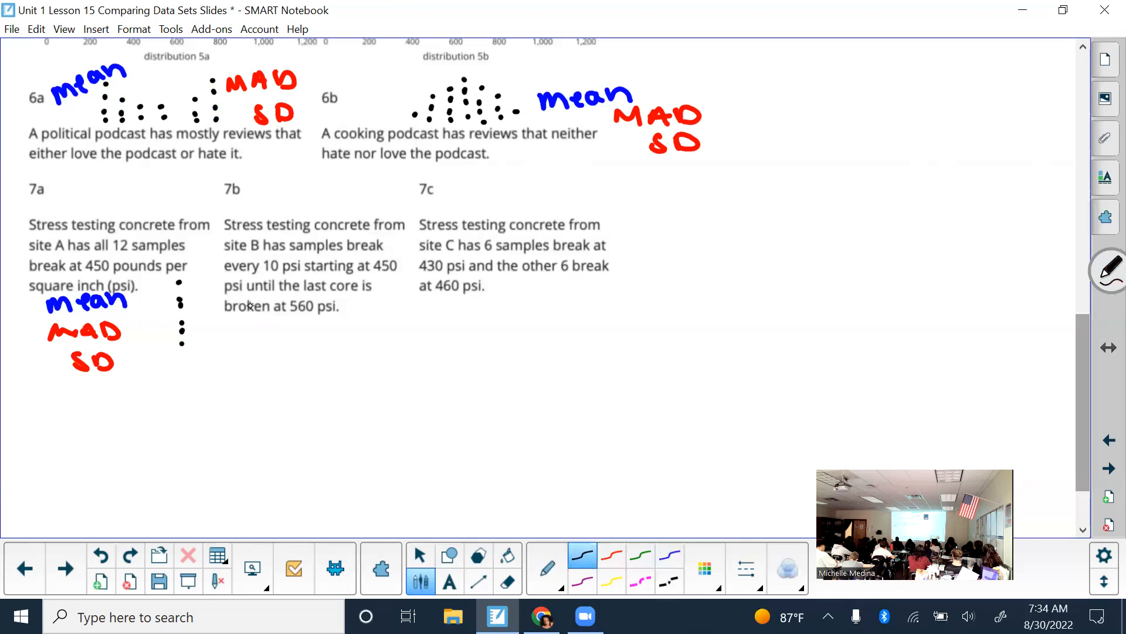
Dot an evenly spaced row under 7b and label it mean, MAD and SD
{"action": "left_click", "coordinate": [244, 347]}
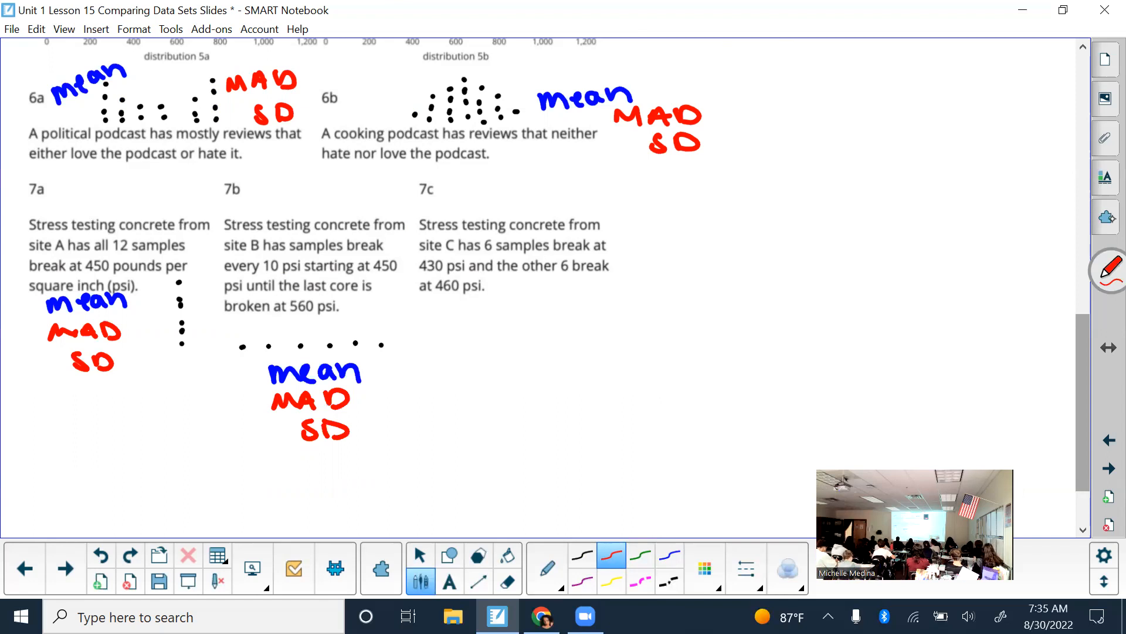
Sketch 7c's two stacked dot columns as separate clusters
{"action": "left_click", "coordinate": [581, 556]}
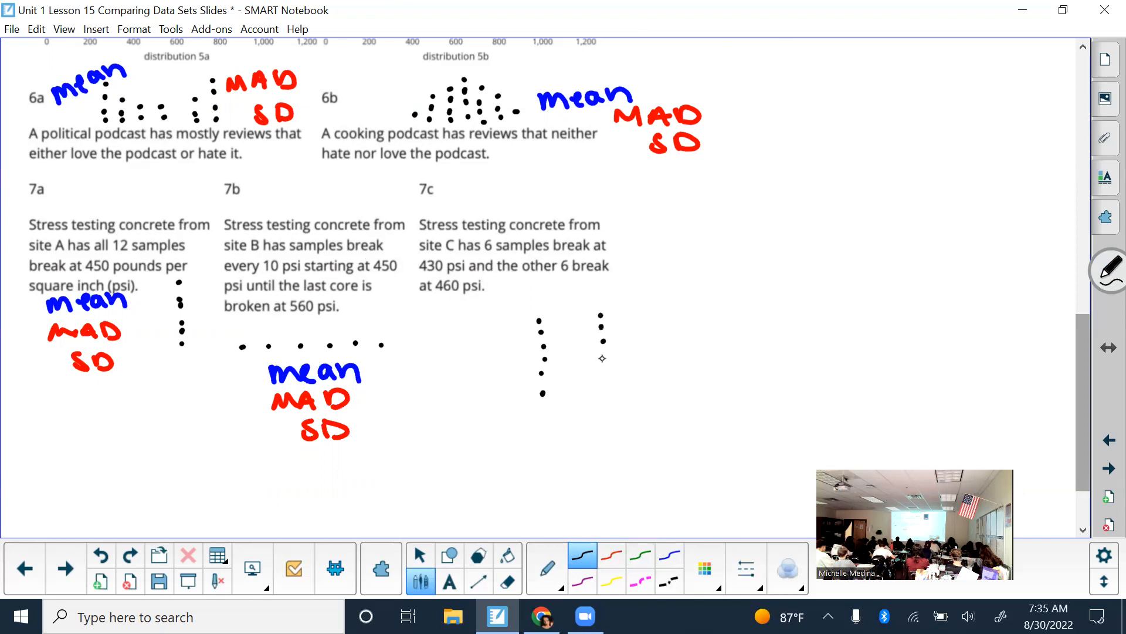
{"action": "left_click", "coordinate": [601, 369]}
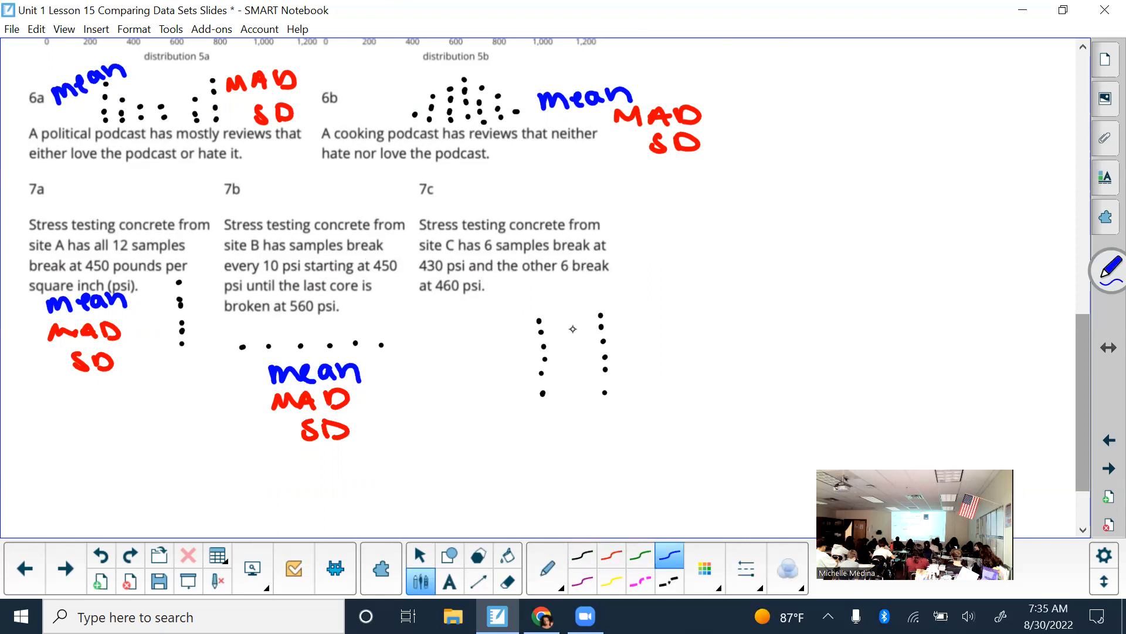
{"action": "mouse_move", "coordinate": [563, 420]}
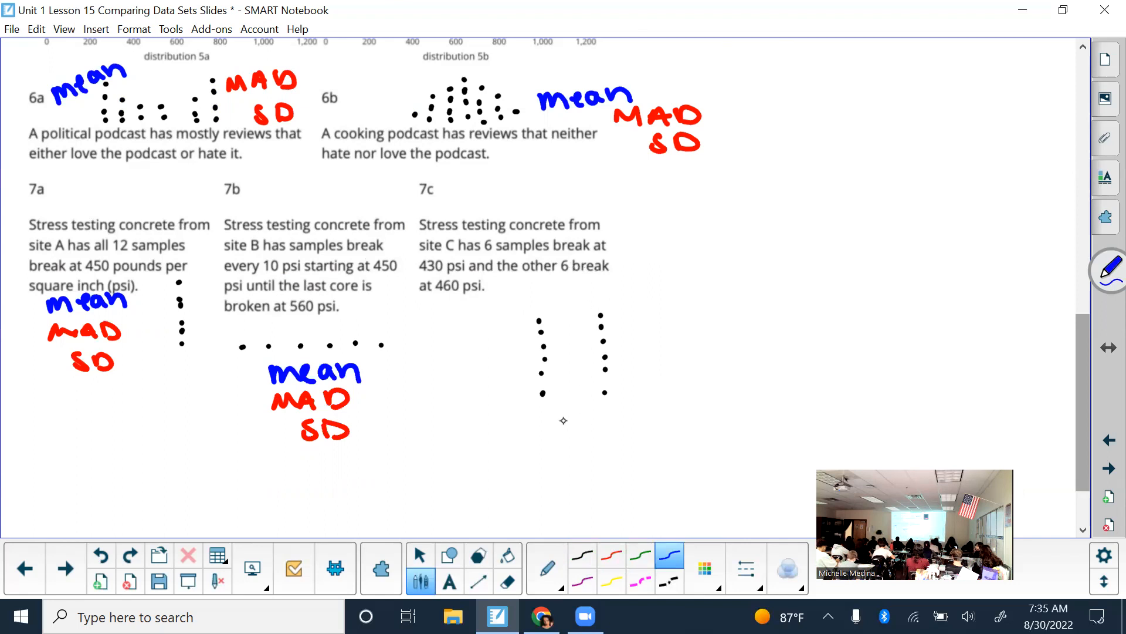
{"action": "mouse_move", "coordinate": [521, 359]}
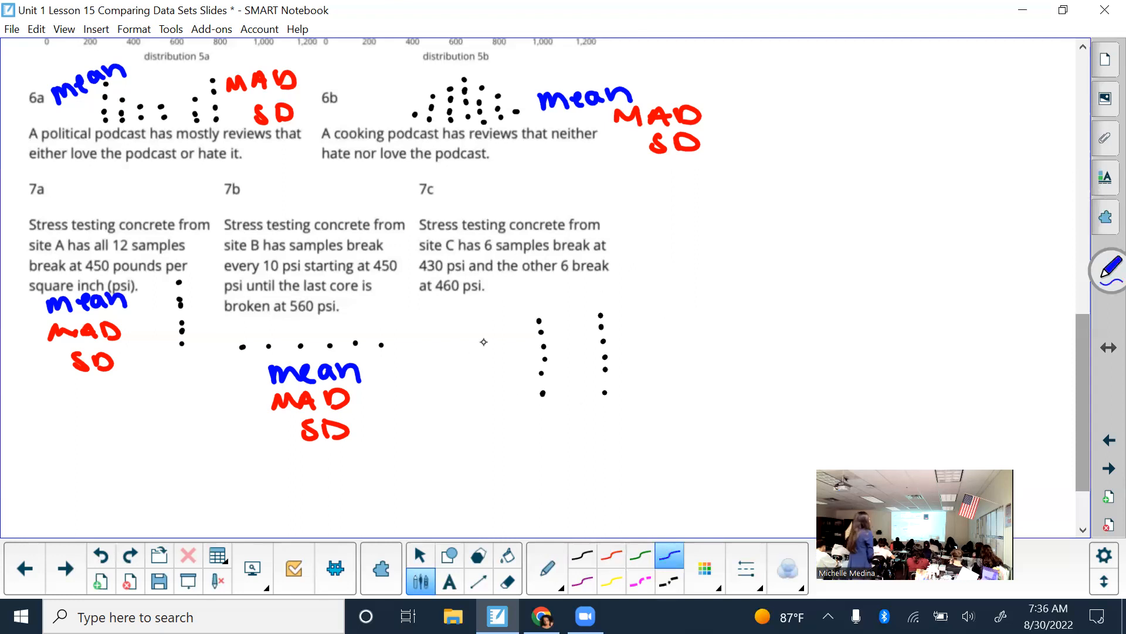
{"action": "mouse_move", "coordinate": [654, 306]}
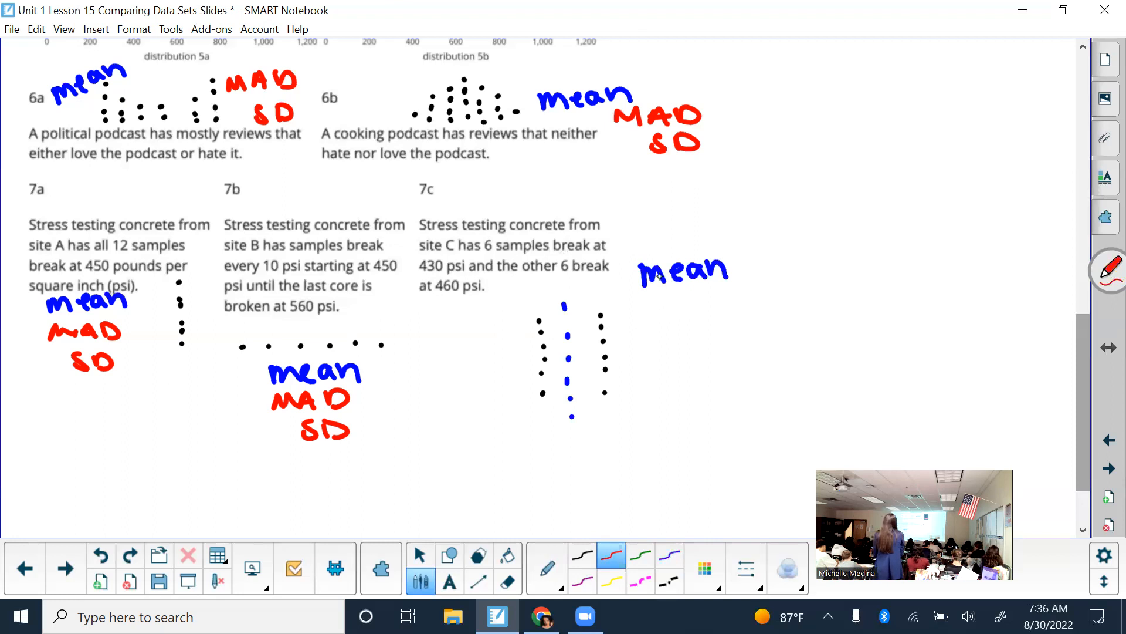
{"action": "mouse_move", "coordinate": [676, 310]}
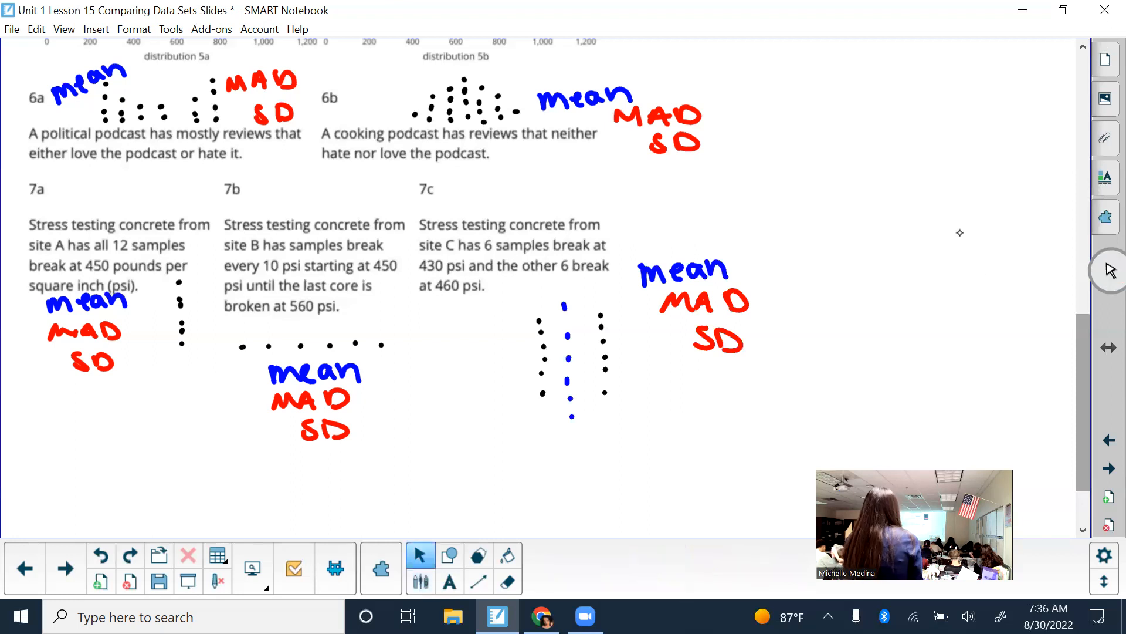
{"action": "scroll", "scroll_direction": "up", "scroll_amount": 3}
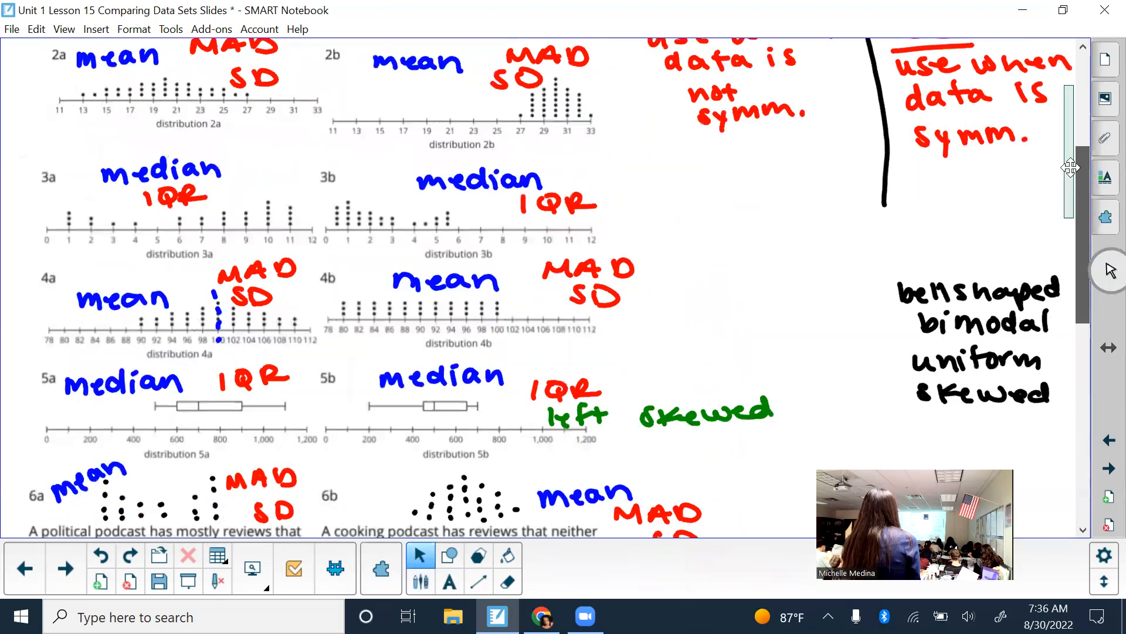
{"action": "scroll", "scroll_direction": "up", "scroll_amount": 3}
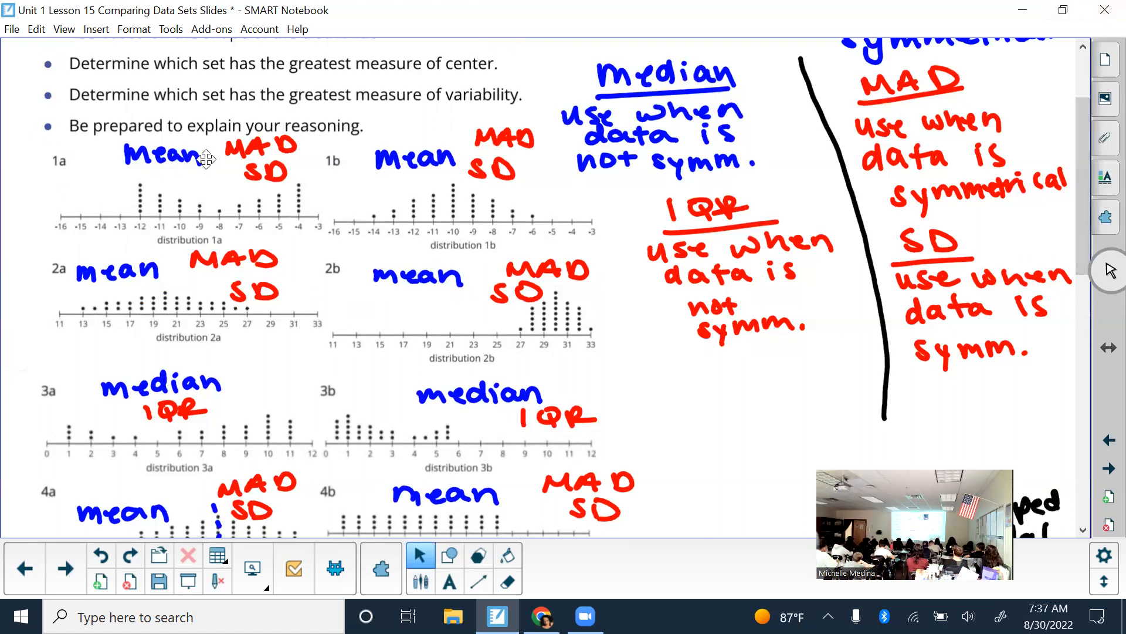
{"action": "mouse_move", "coordinate": [517, 216]}
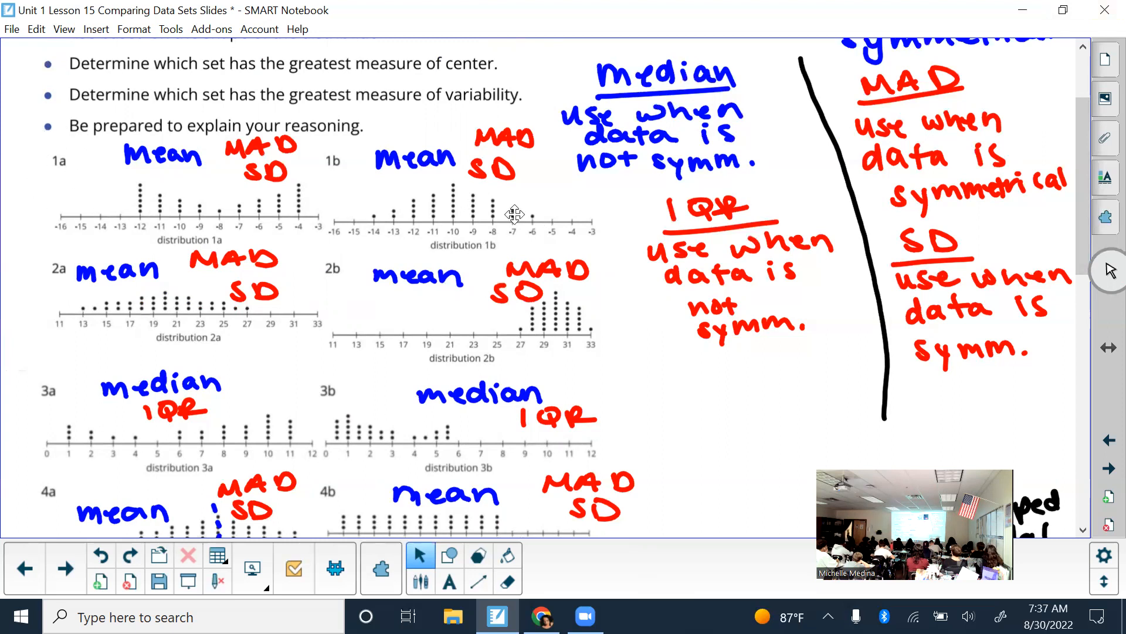
{"action": "mouse_move", "coordinate": [179, 184]}
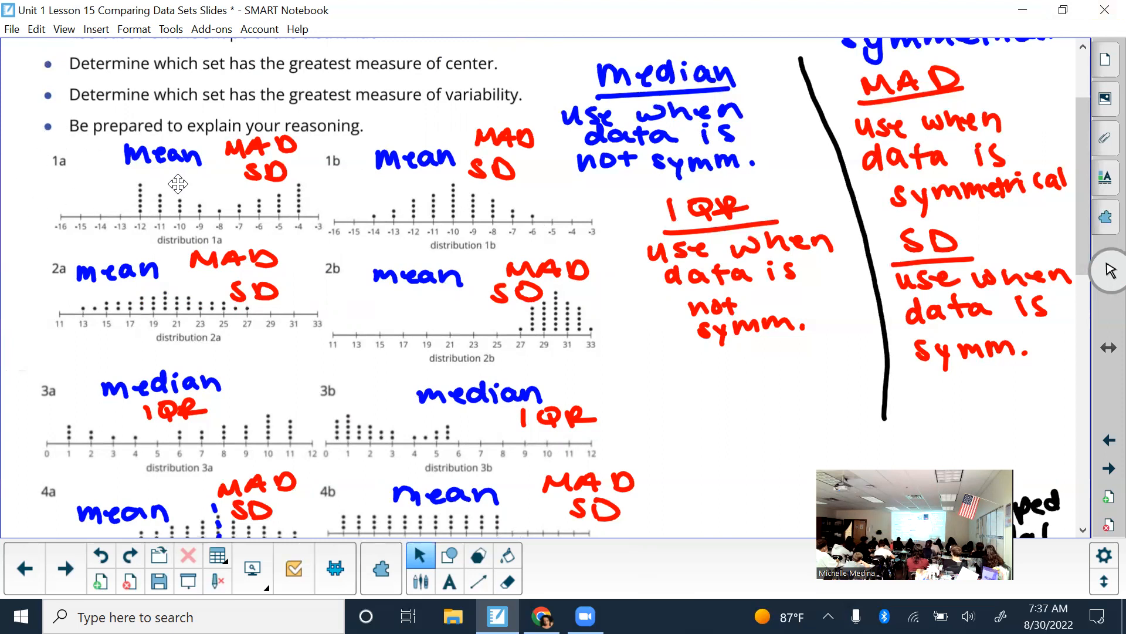
{"action": "mouse_move", "coordinate": [373, 193]}
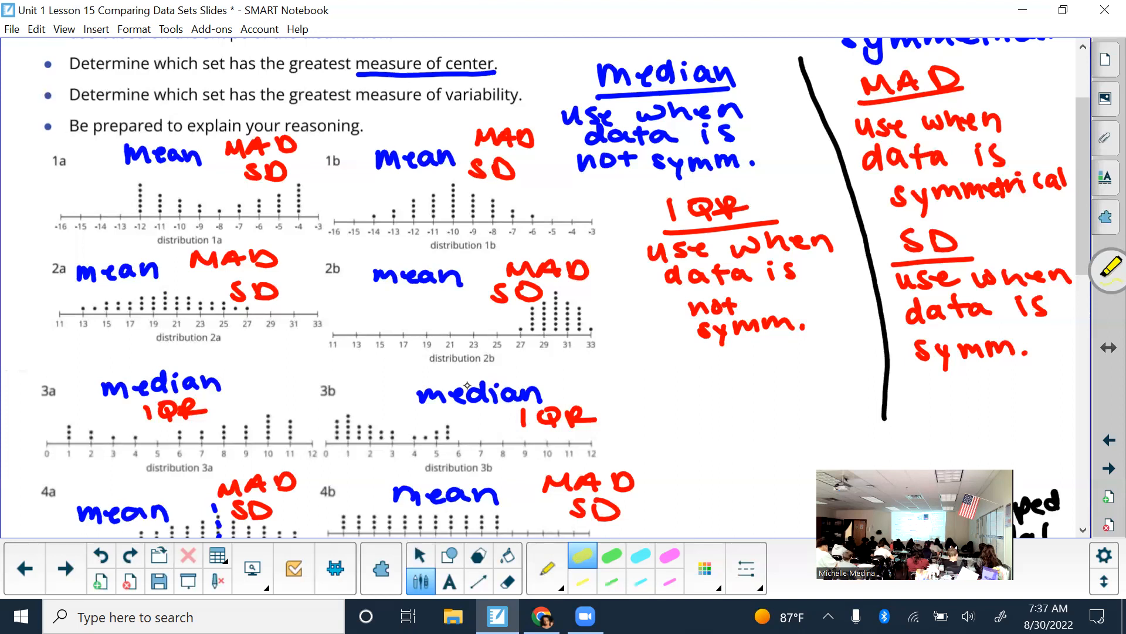
{"action": "mouse_move", "coordinate": [401, 223]}
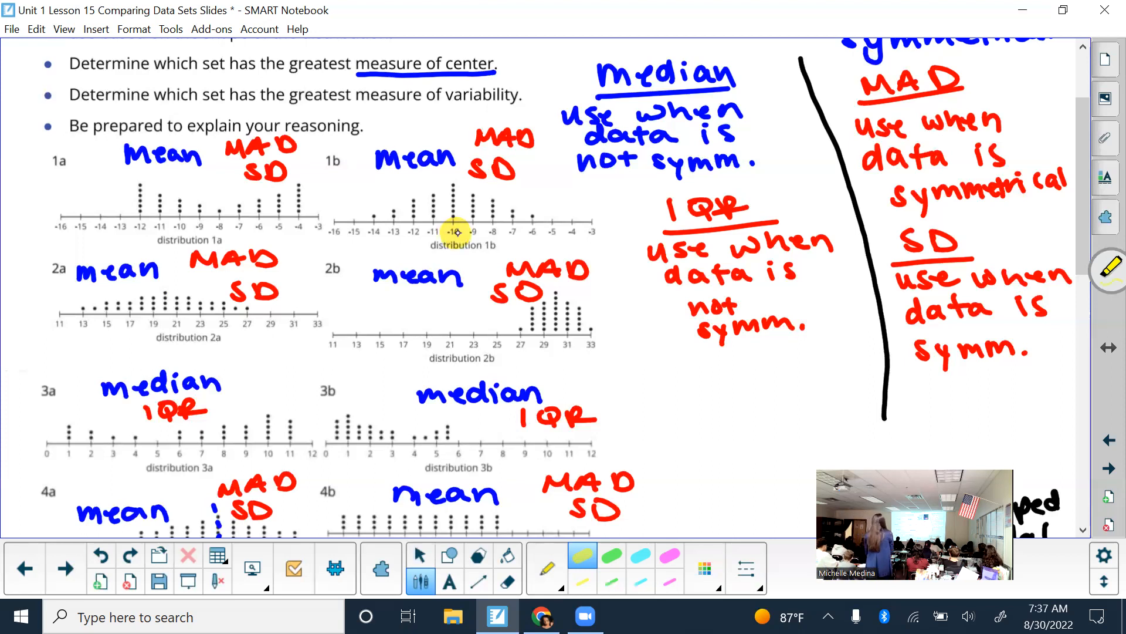
{"action": "mouse_move", "coordinate": [246, 191]}
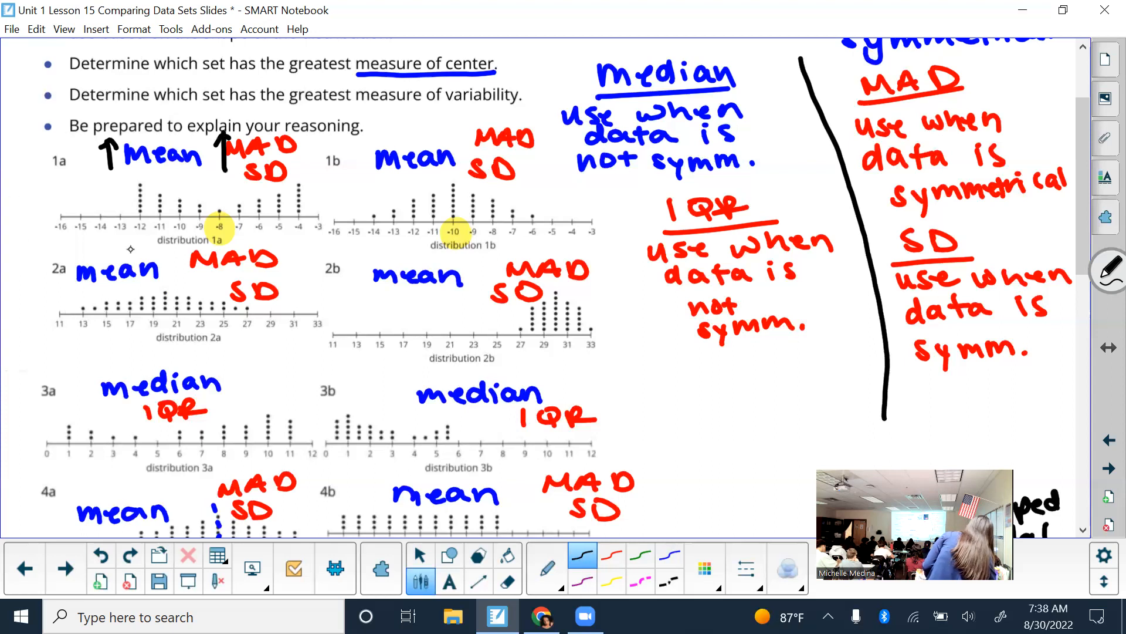
{"action": "scroll", "scroll_direction": "down", "scroll_amount": 3}
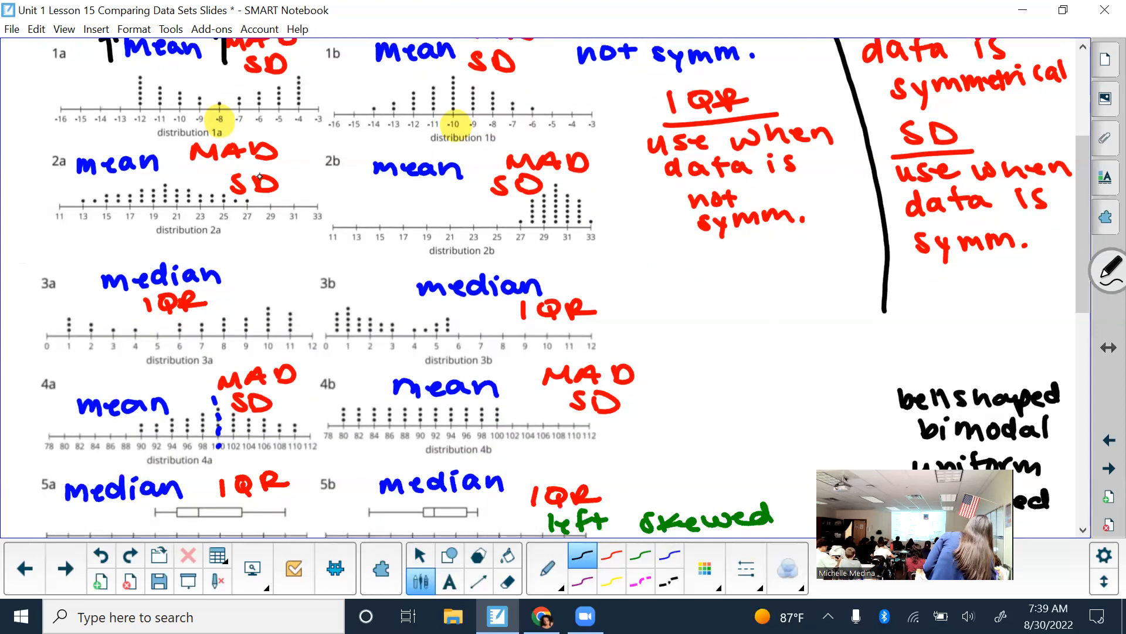
{"action": "scroll", "scroll_direction": "down", "scroll_amount": 3}
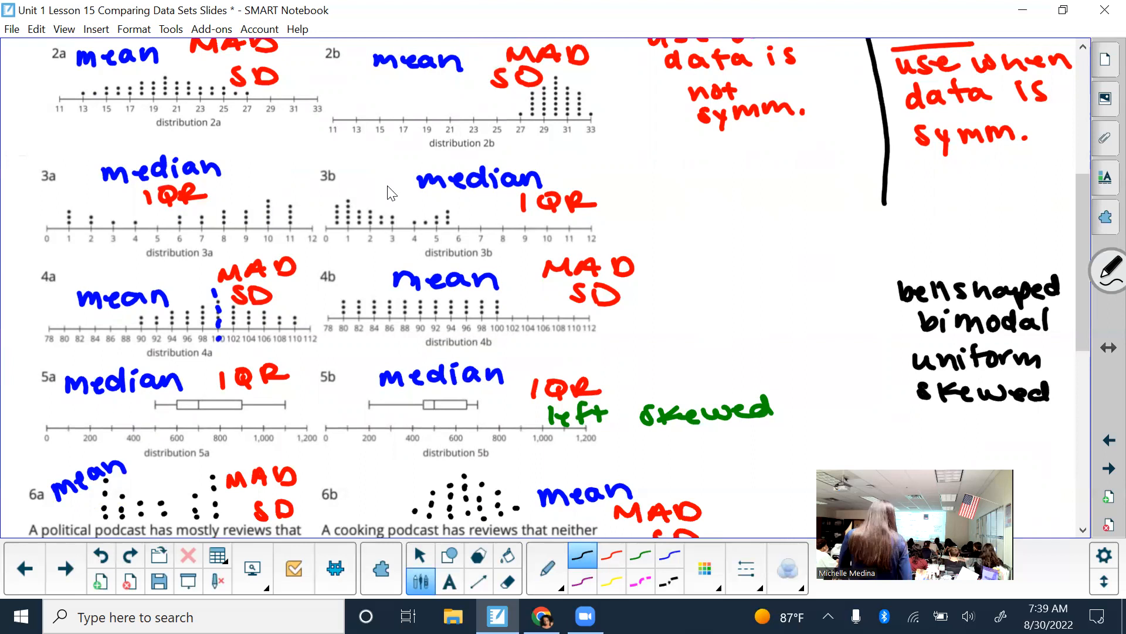
{"action": "mouse_move", "coordinate": [248, 237]}
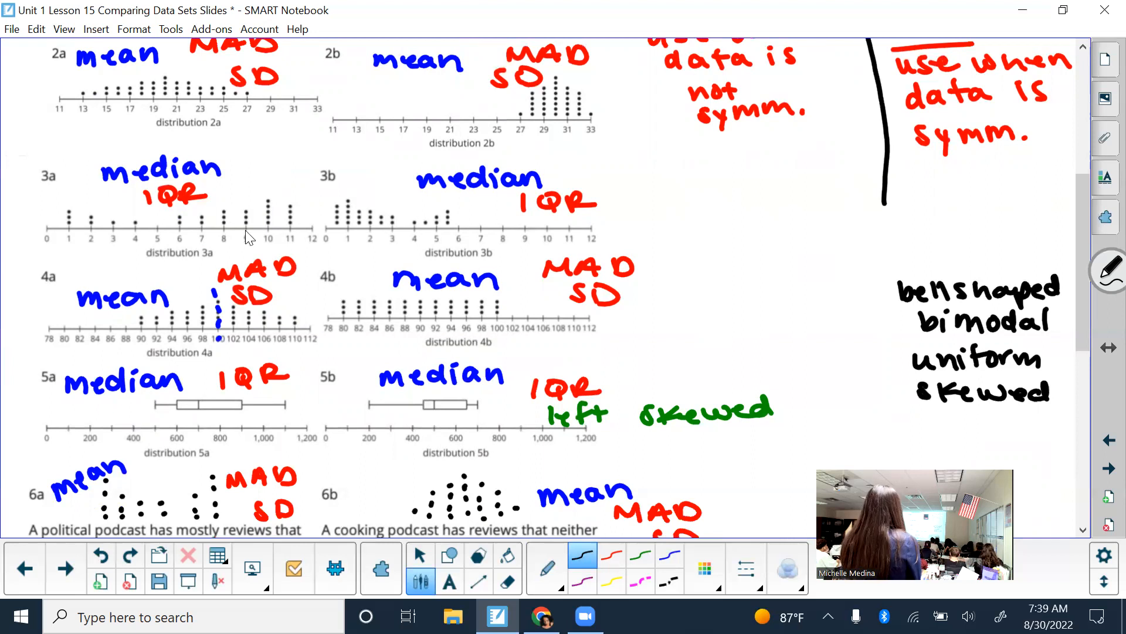
{"action": "mouse_move", "coordinate": [196, 231]}
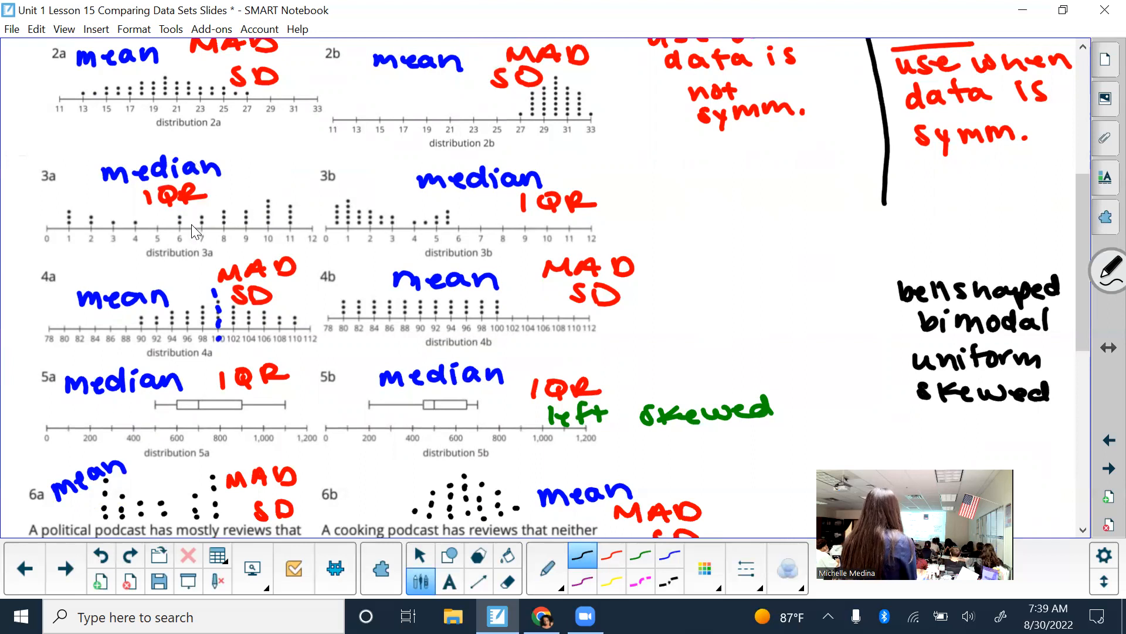
{"action": "mouse_move", "coordinate": [319, 193]}
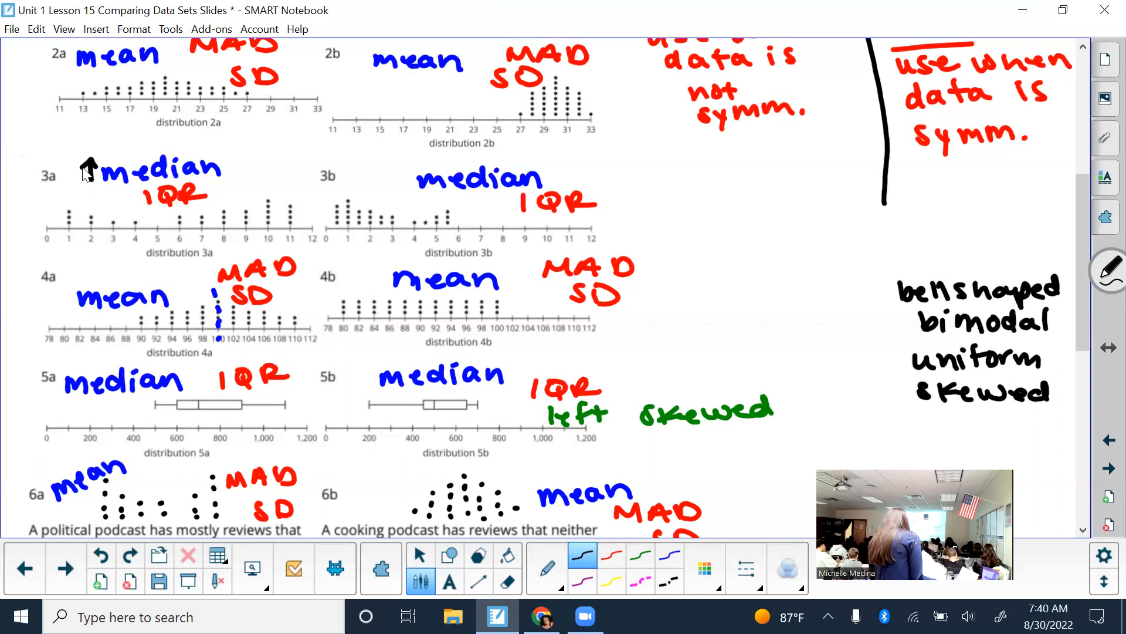
{"action": "mouse_move", "coordinate": [185, 179]}
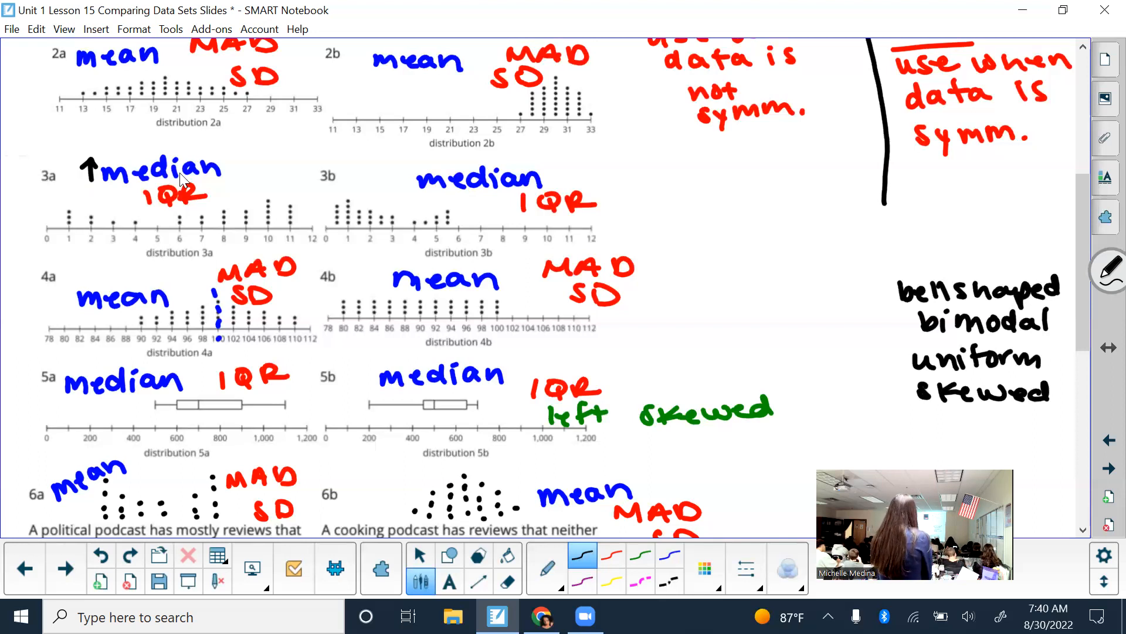
{"action": "mouse_move", "coordinate": [122, 200]}
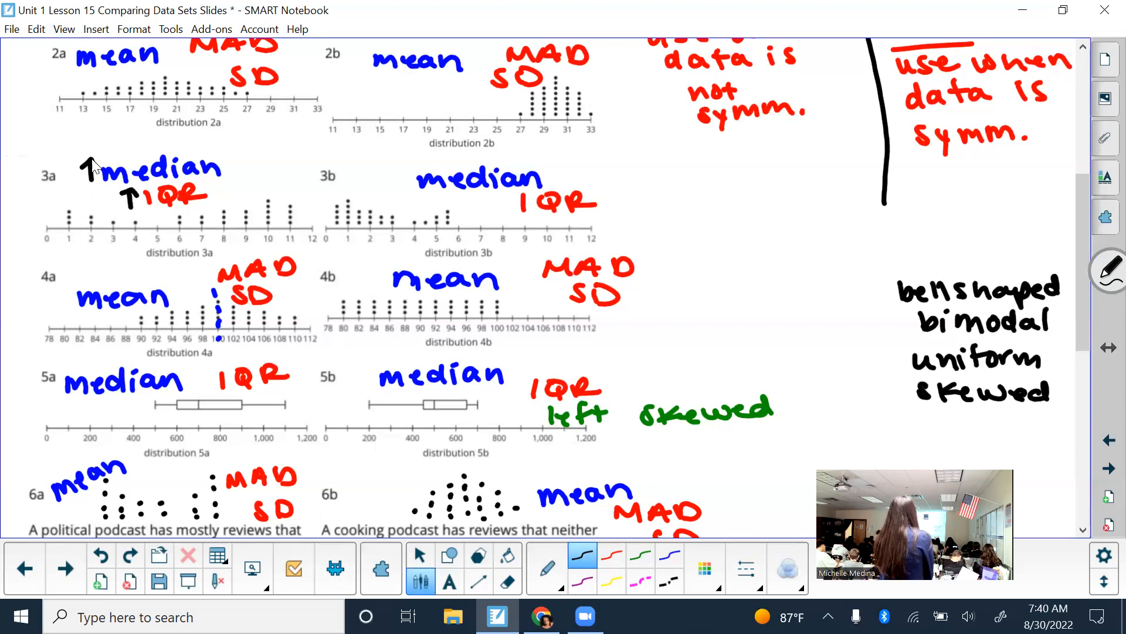
{"action": "mouse_move", "coordinate": [305, 279]}
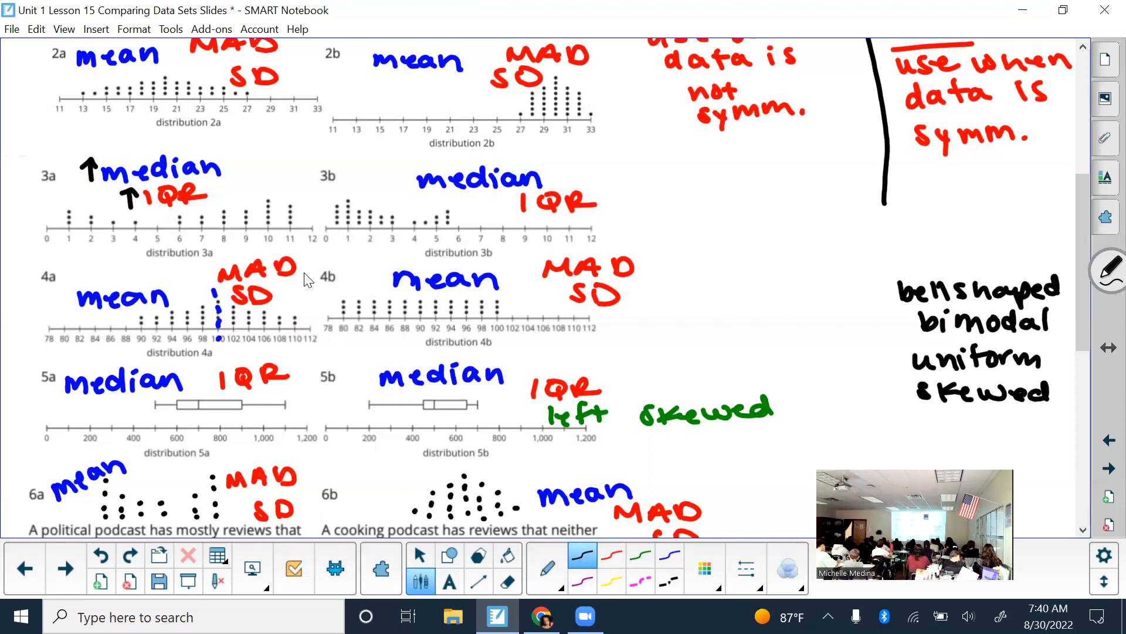
{"action": "mouse_move", "coordinate": [209, 219]}
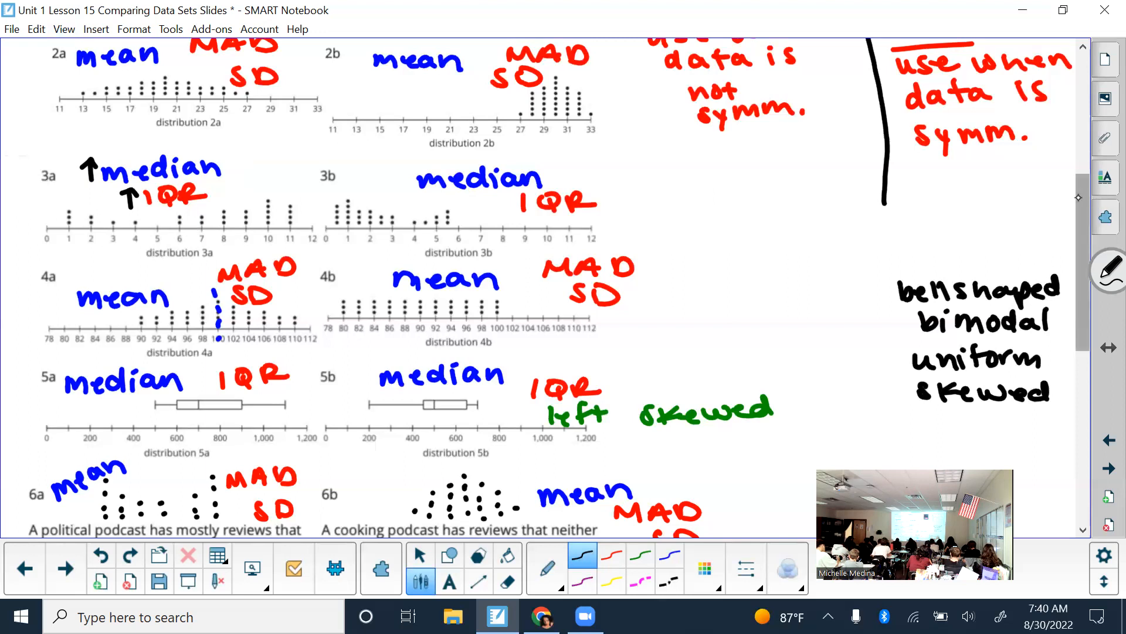
Scroll down to bring the 5a and 5b box plots into view for marking medians
{"action": "scroll", "scroll_direction": "down", "scroll_amount": 3}
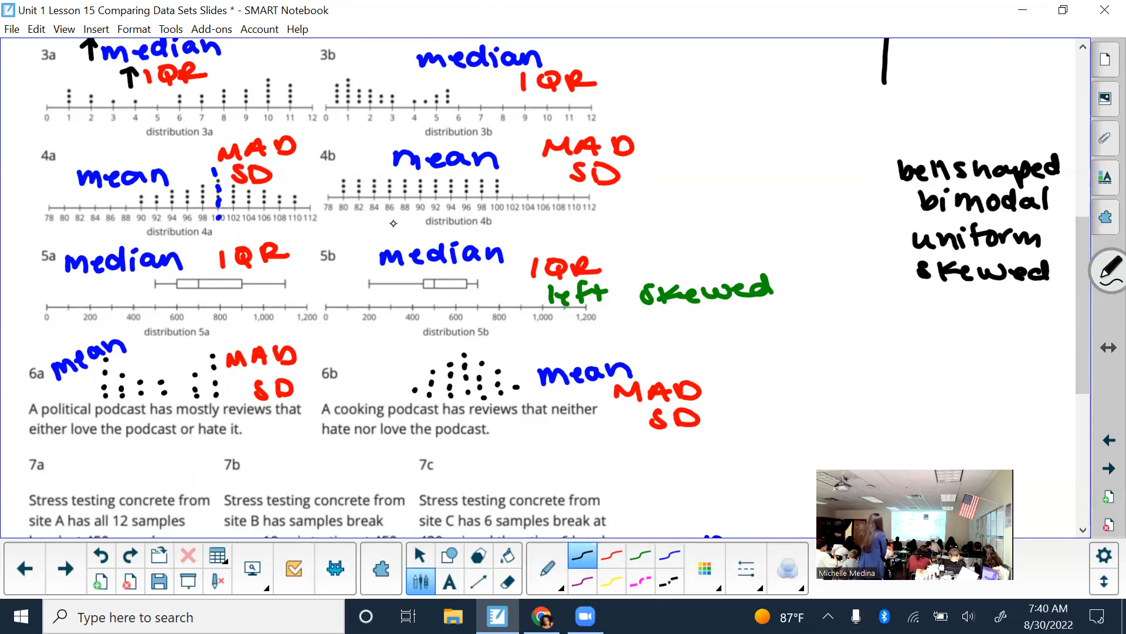
{"action": "mouse_move", "coordinate": [43, 222]}
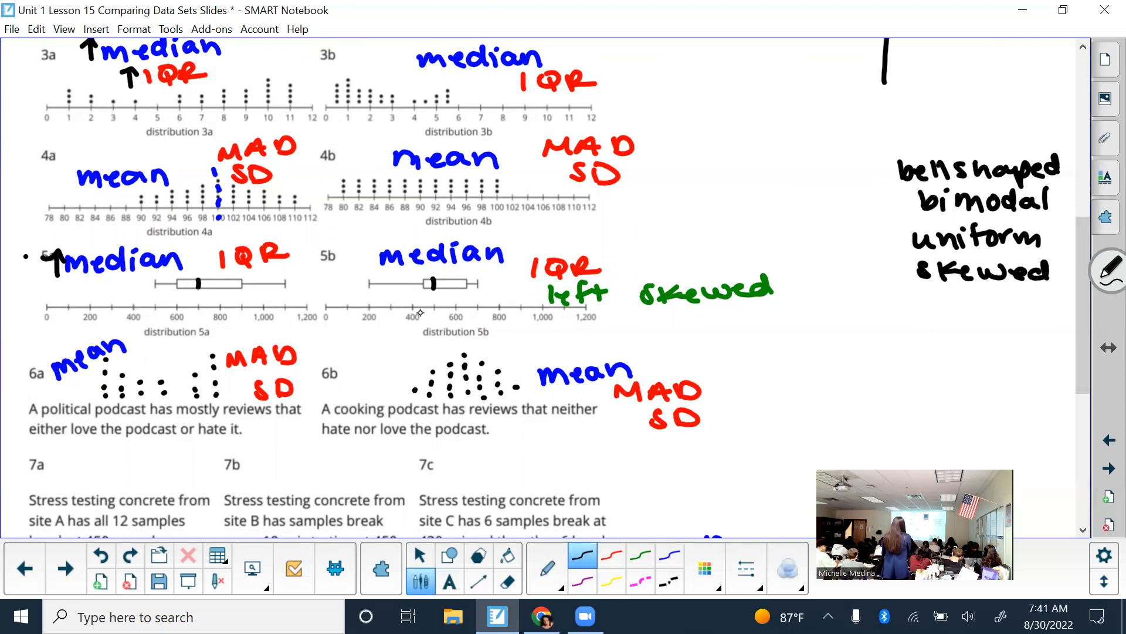
{"action": "mouse_move", "coordinate": [413, 289]}
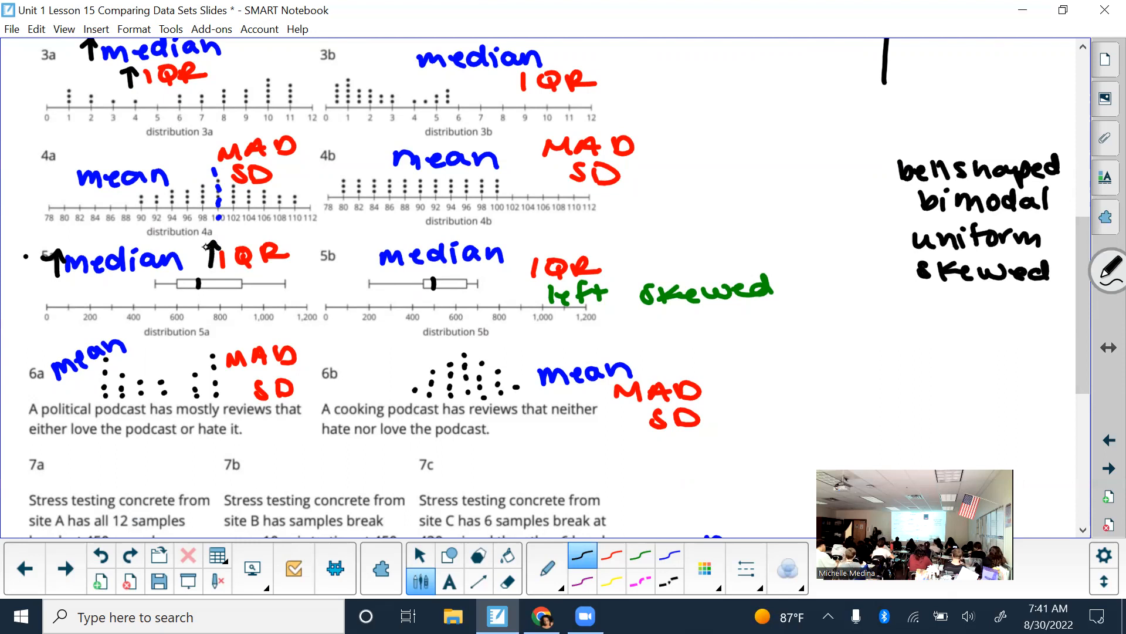
{"action": "mouse_move", "coordinate": [599, 258]}
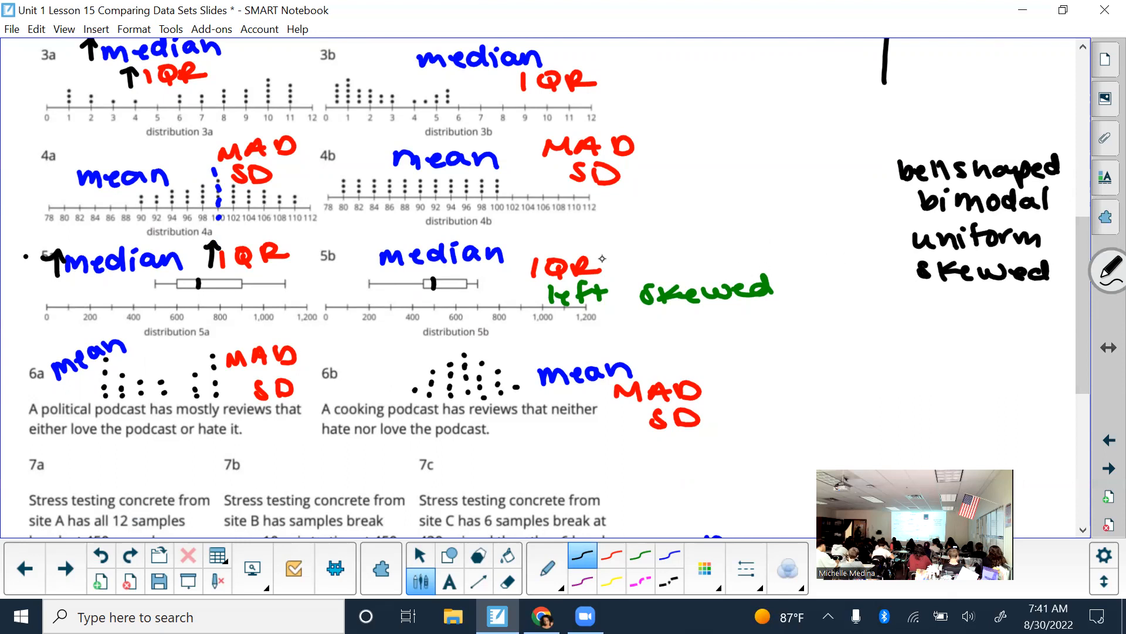
Scroll through the annotated activity slide and advance to the discussion questions slide
{"action": "scroll", "scroll_direction": "down", "scroll_amount": 3}
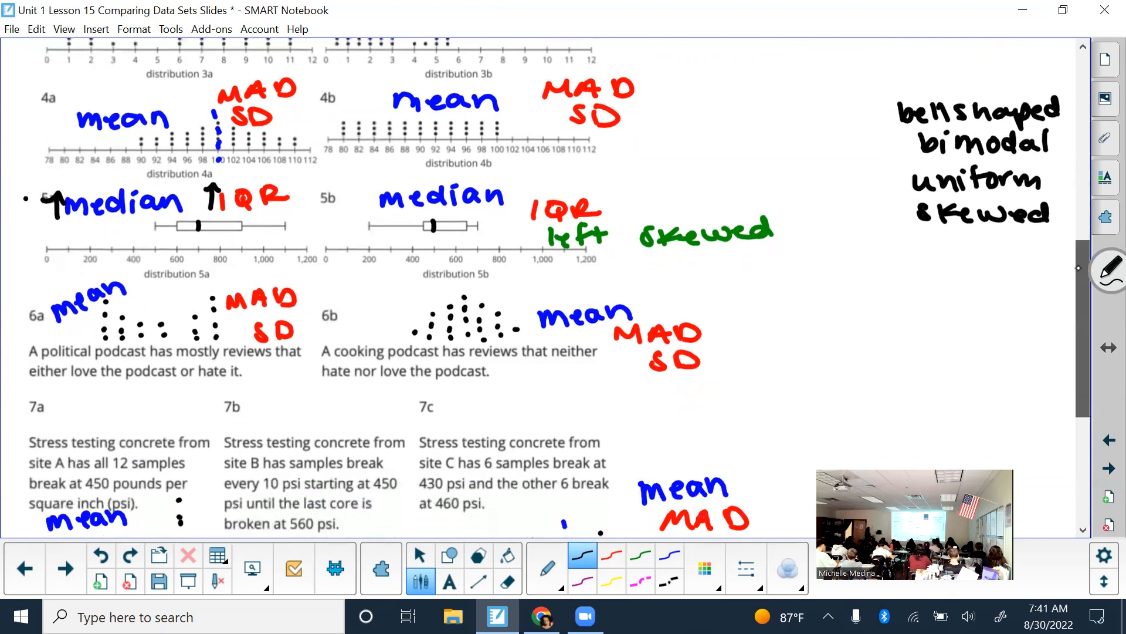
{"action": "scroll", "scroll_direction": "down", "scroll_amount": 3}
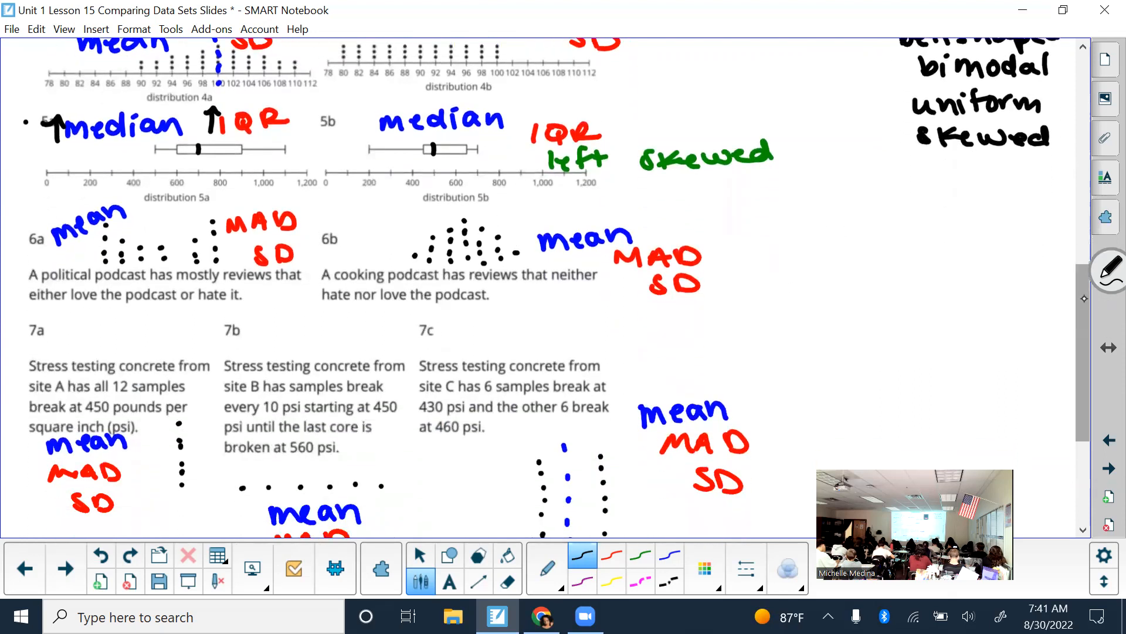
{"action": "scroll", "scroll_direction": "down", "scroll_amount": 3}
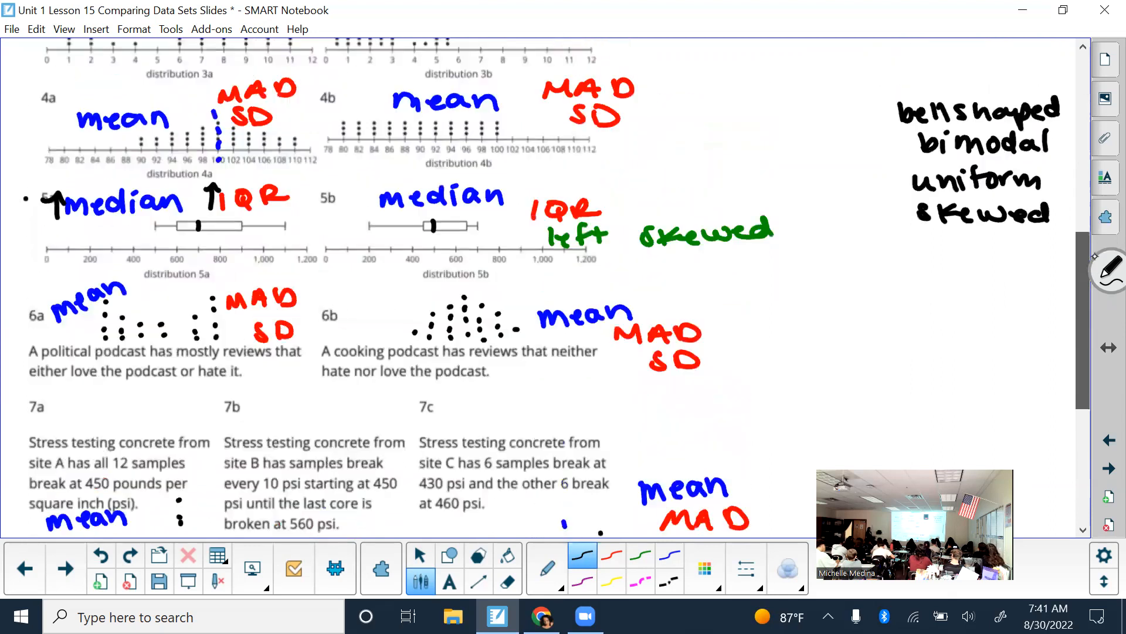
{"action": "scroll", "scroll_direction": "down", "scroll_amount": 3}
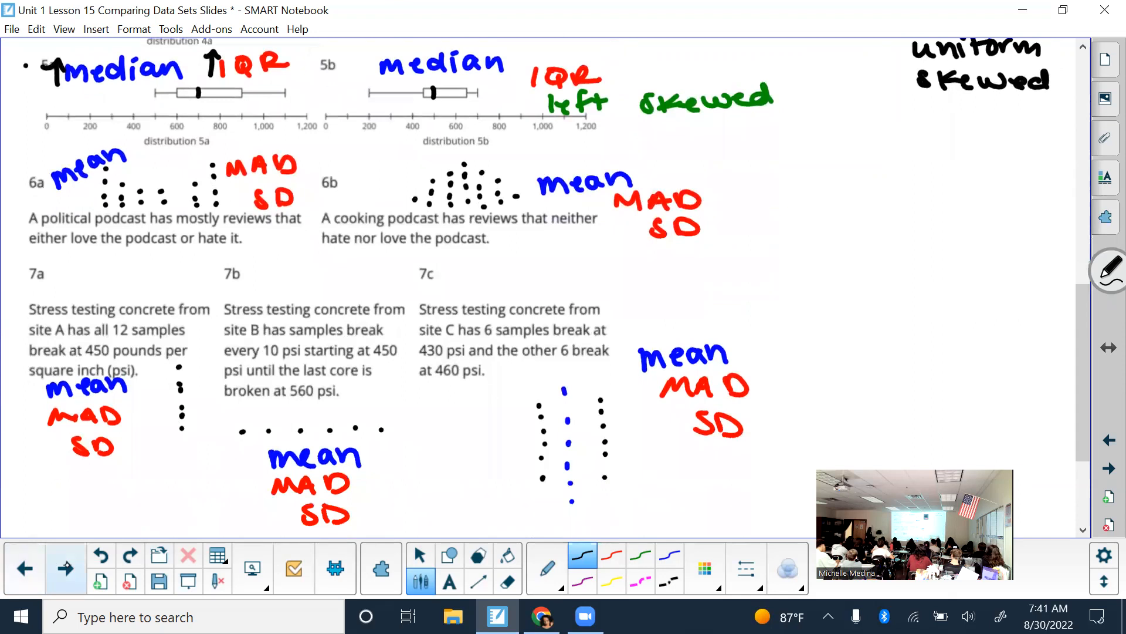
{"action": "left_click", "coordinate": [63, 568]}
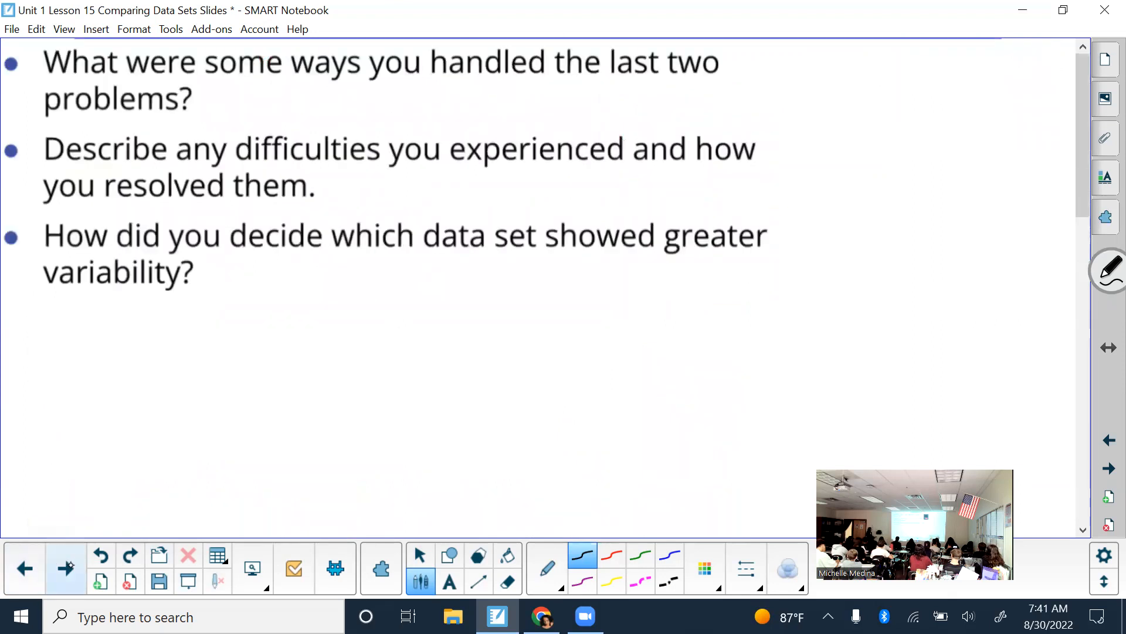
Advance to the Lesson Synthesis slide and scroll through its center/variability questions
{"action": "left_click", "coordinate": [66, 568]}
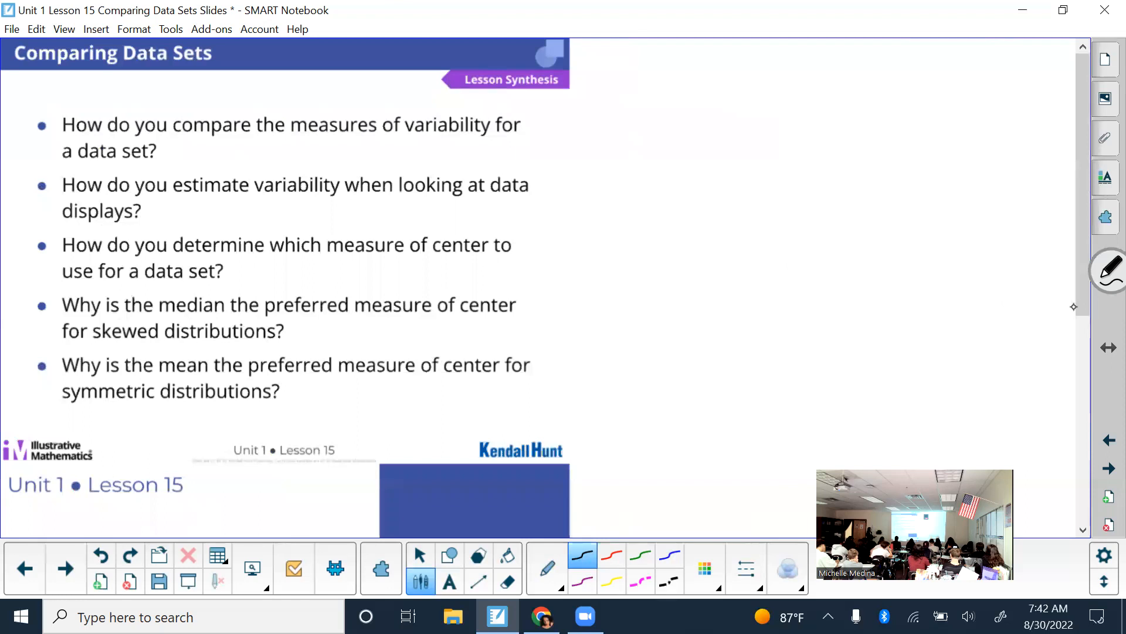
{"action": "scroll", "scroll_direction": "down", "scroll_amount": 3}
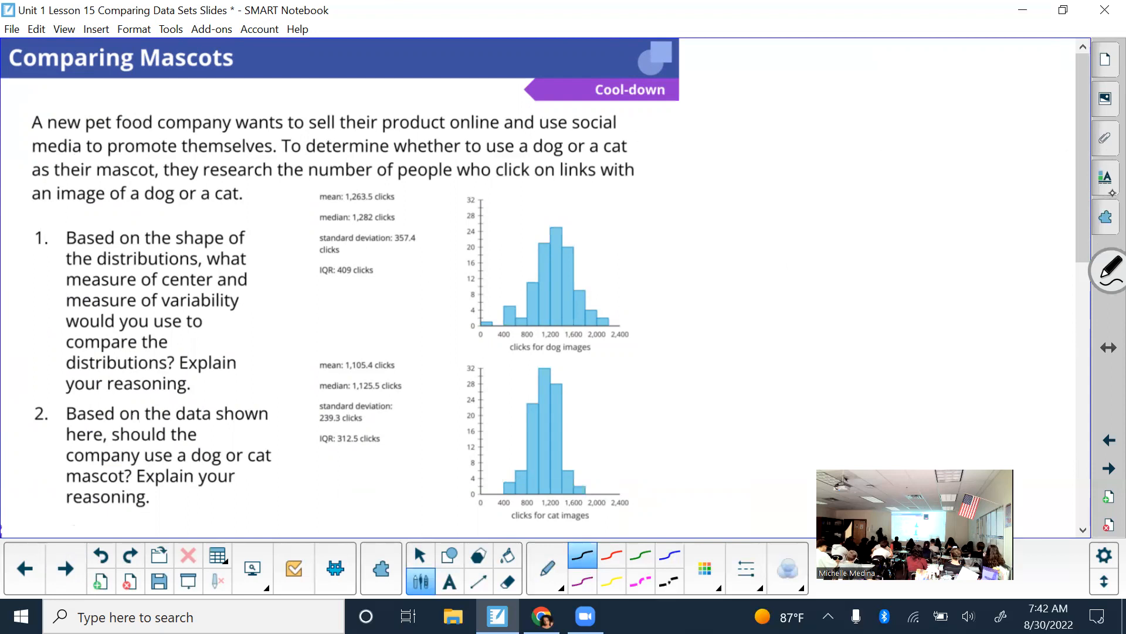
{"action": "scroll", "scroll_direction": "down", "scroll_amount": 3}
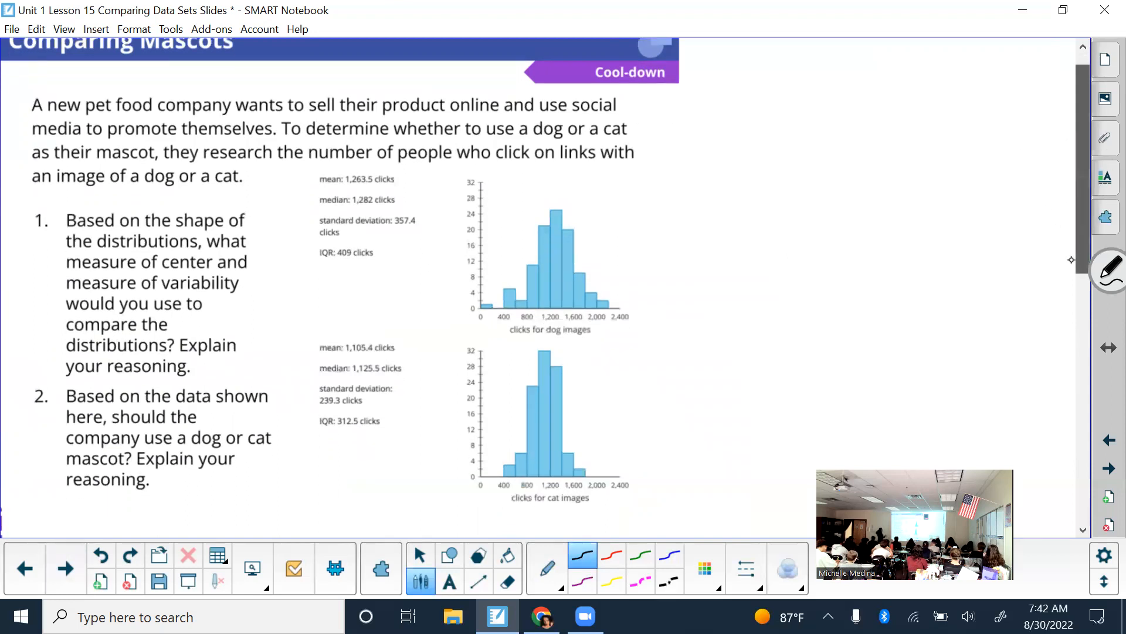
{"action": "scroll", "scroll_direction": "down", "scroll_amount": 3}
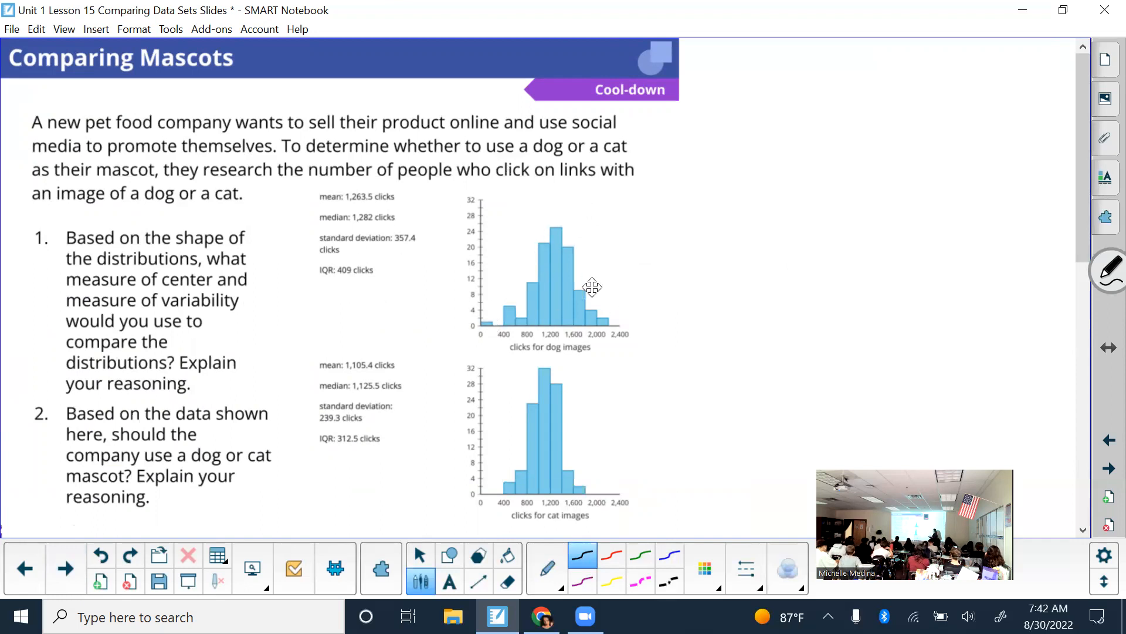
{"action": "mouse_move", "coordinate": [532, 287]}
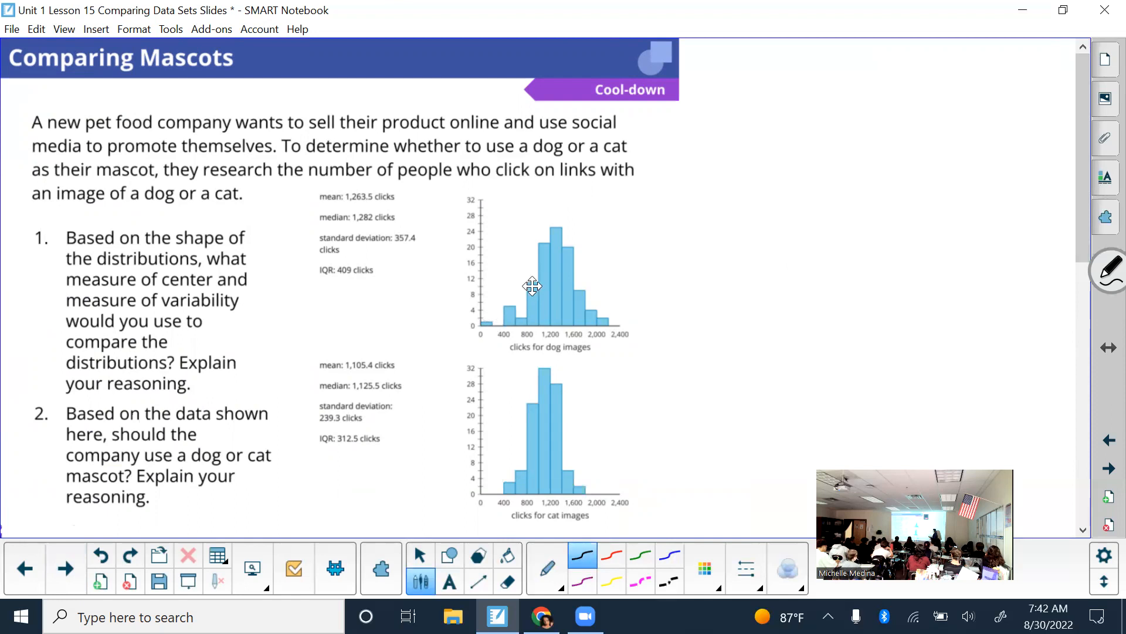
{"action": "mouse_move", "coordinate": [472, 328]}
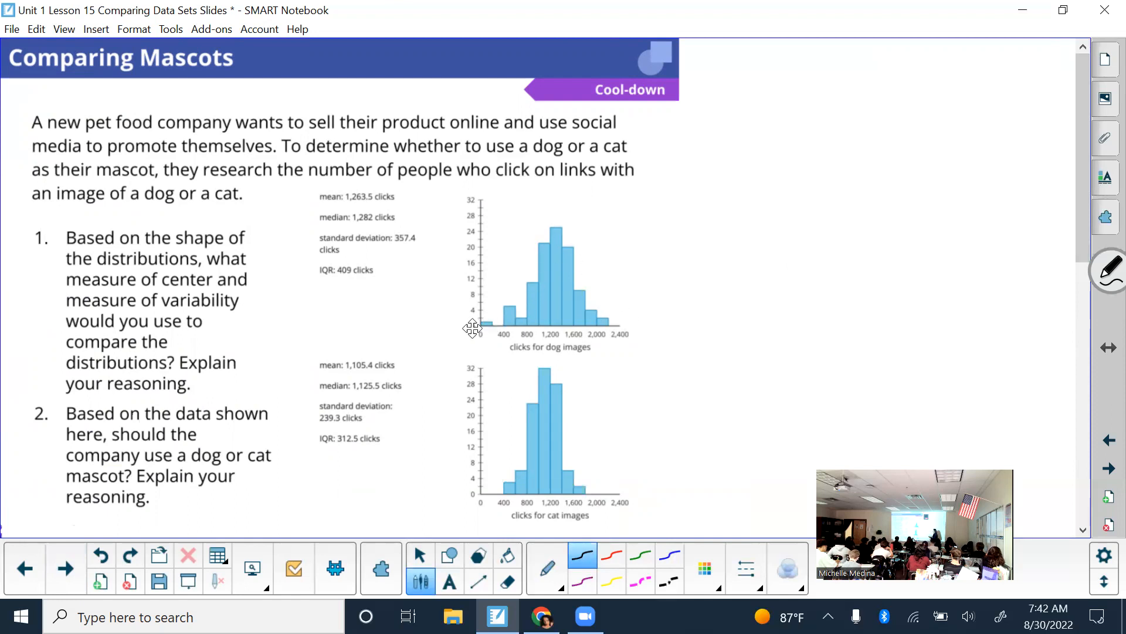
{"action": "mouse_move", "coordinate": [524, 434]}
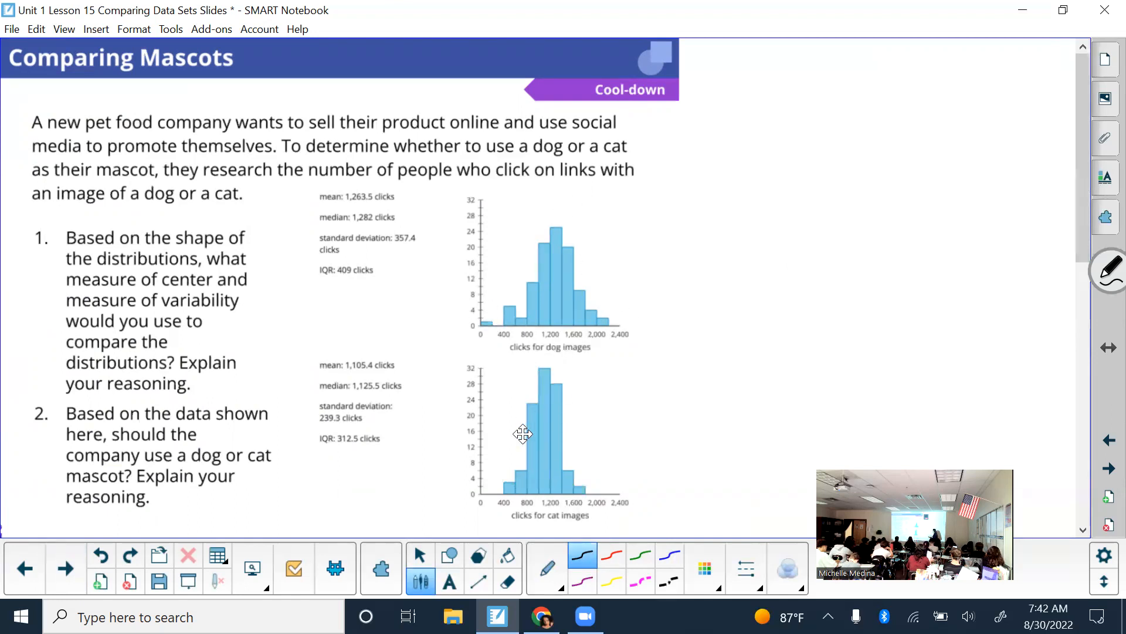
{"action": "mouse_move", "coordinate": [527, 450]}
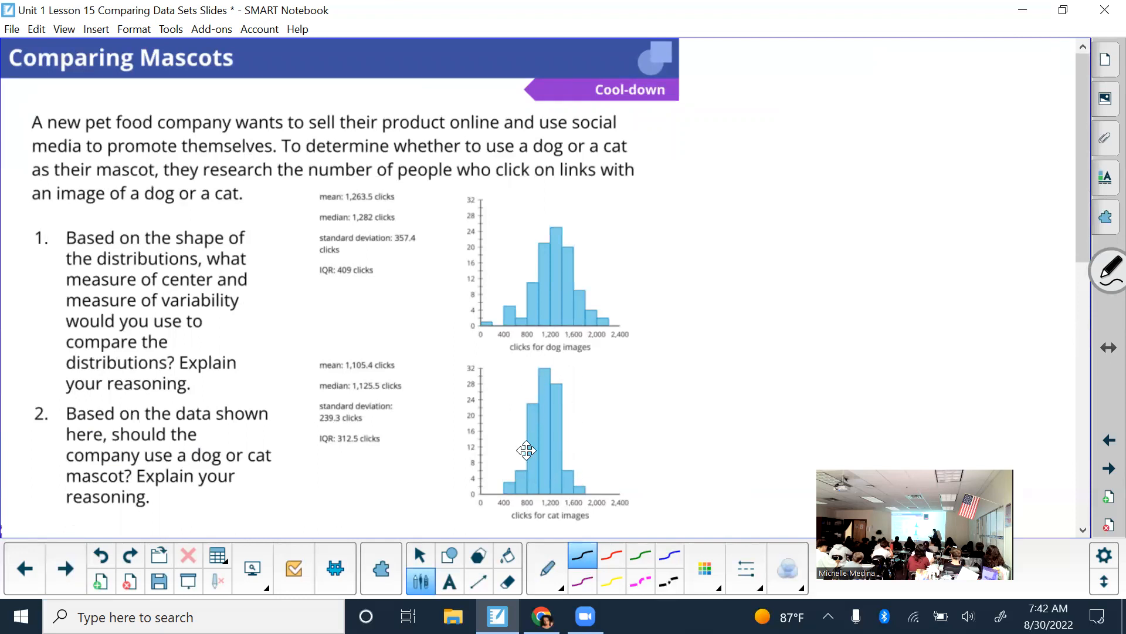
{"action": "mouse_move", "coordinate": [588, 498]}
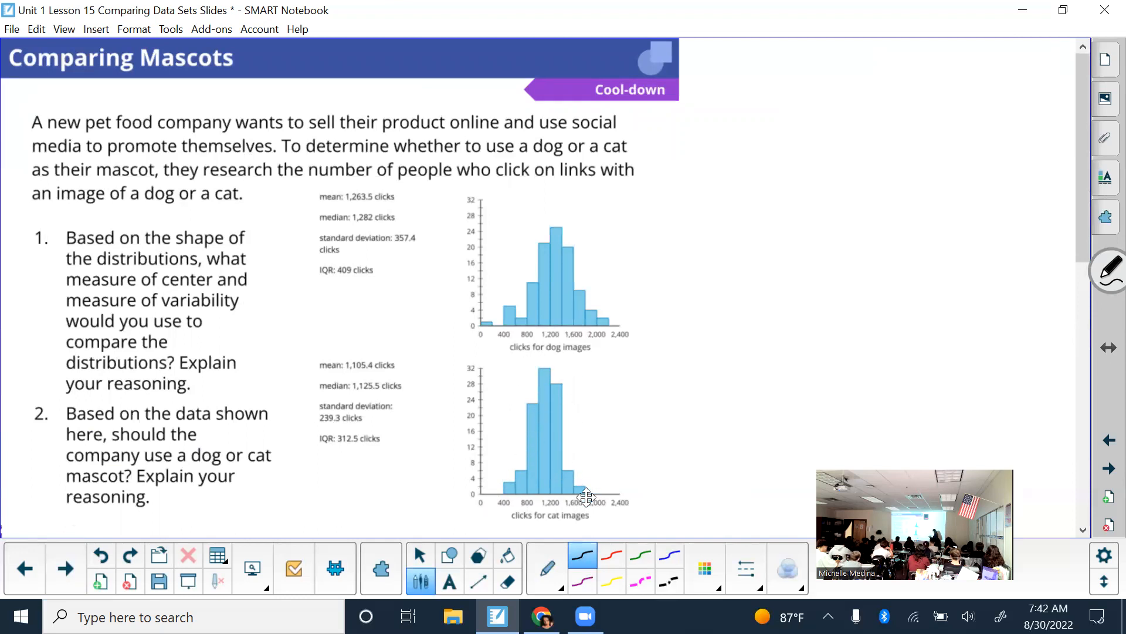
{"action": "mouse_move", "coordinate": [645, 301]}
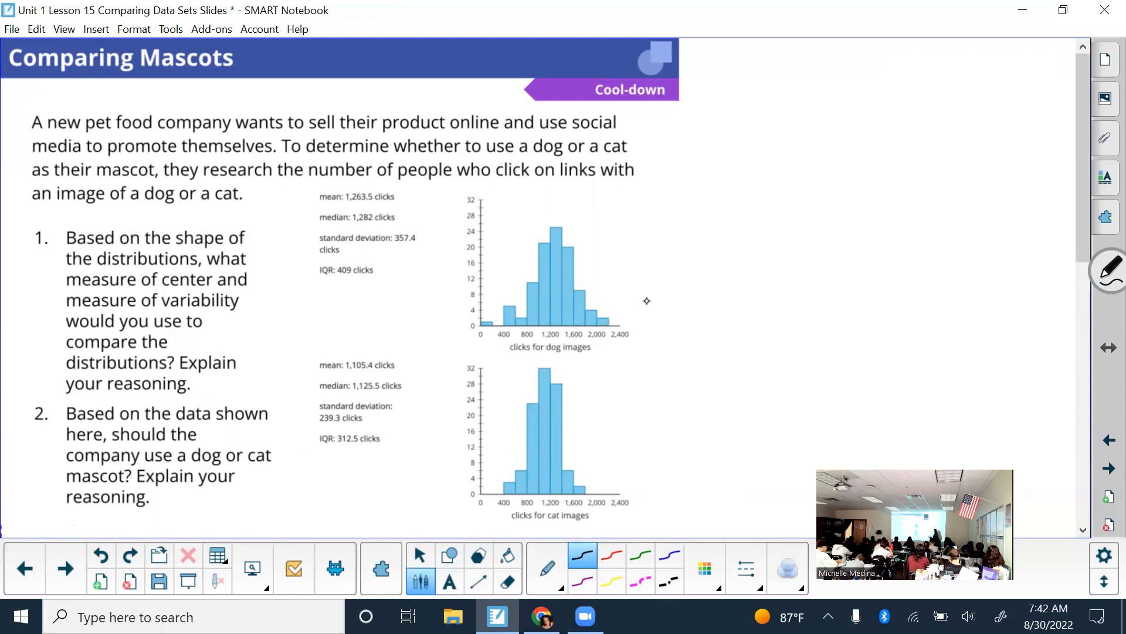
{"action": "mouse_move", "coordinate": [536, 323]}
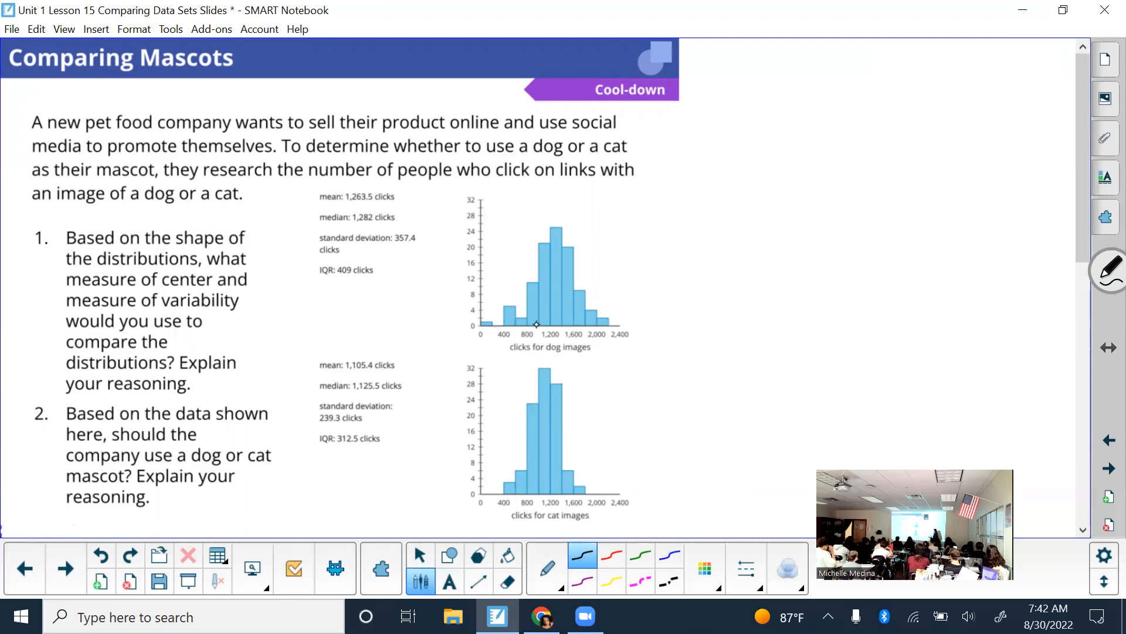
{"action": "mouse_move", "coordinate": [561, 279]}
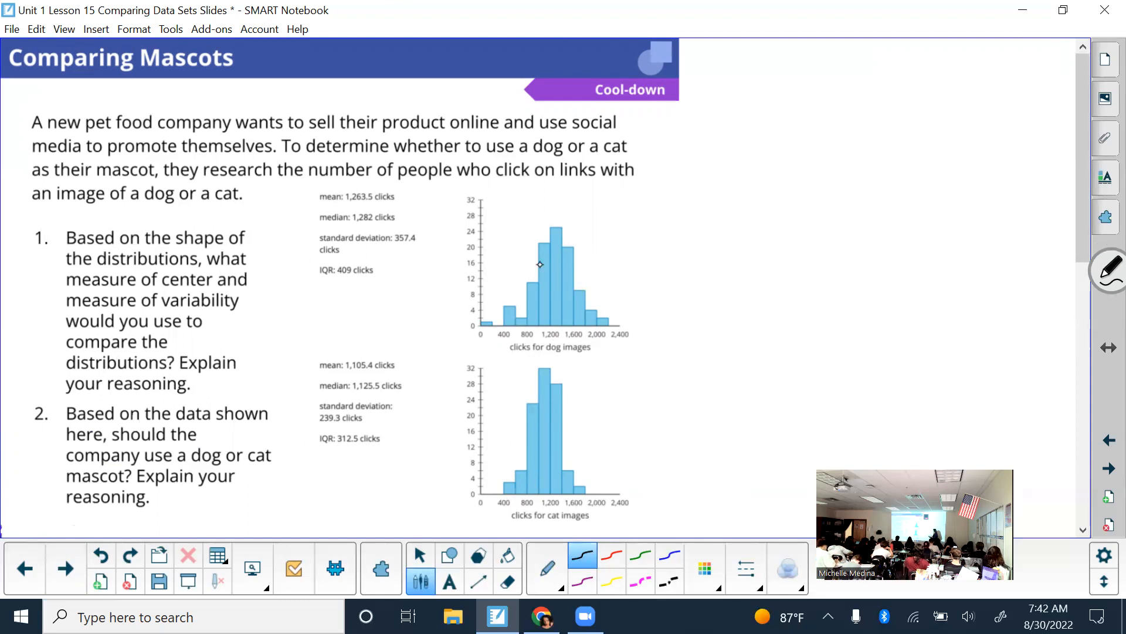
{"action": "mouse_move", "coordinate": [616, 302]}
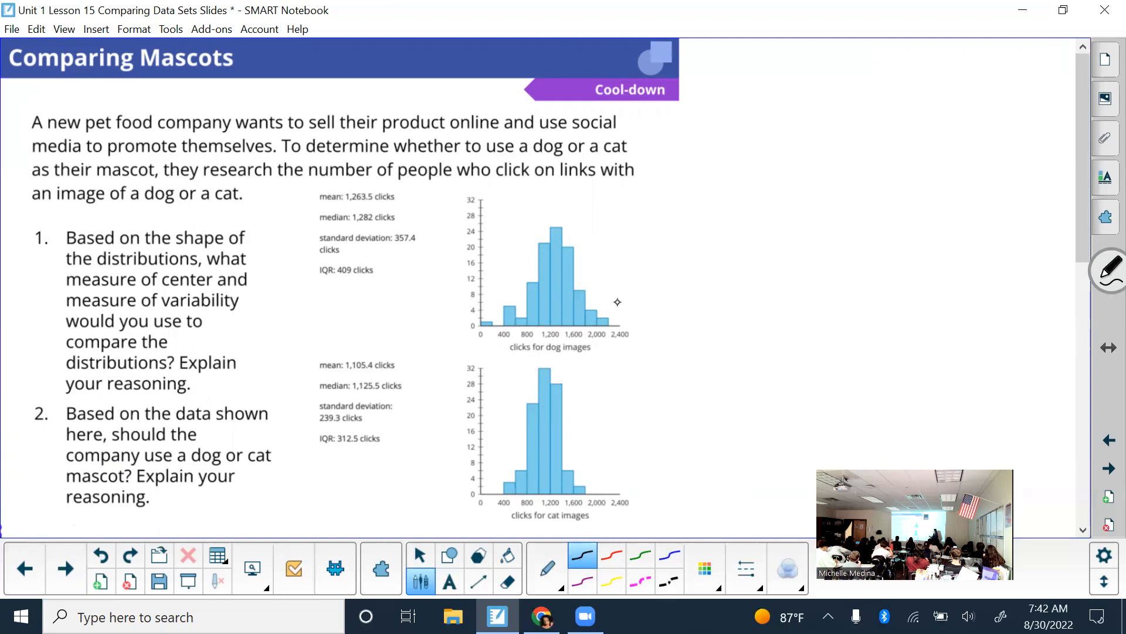
{"action": "mouse_move", "coordinate": [585, 440]}
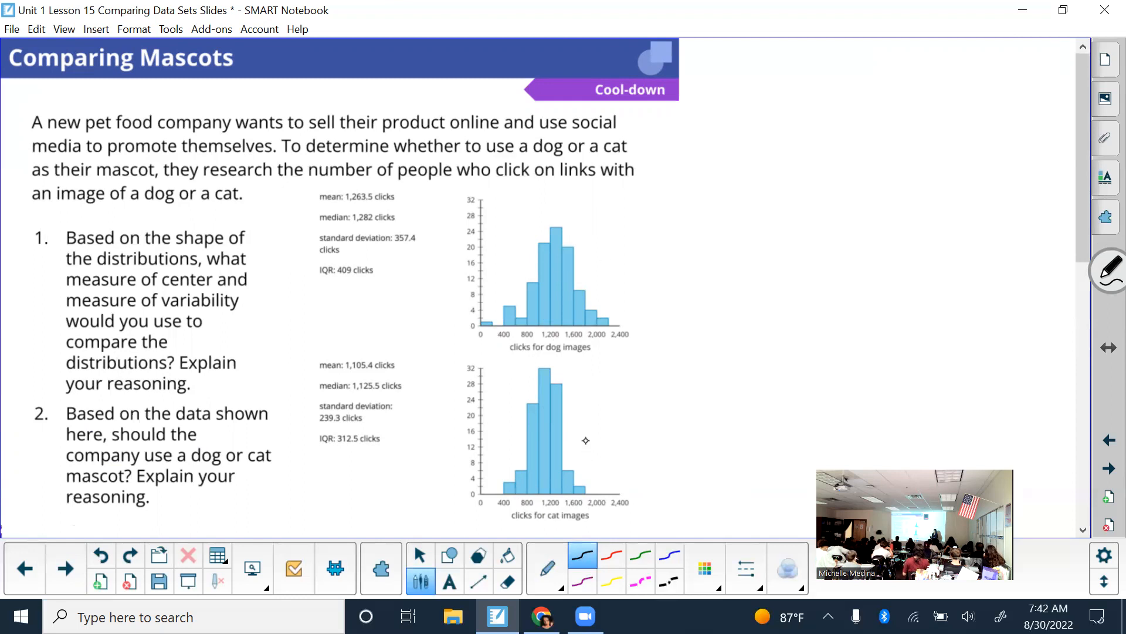
{"action": "mouse_move", "coordinate": [655, 264]}
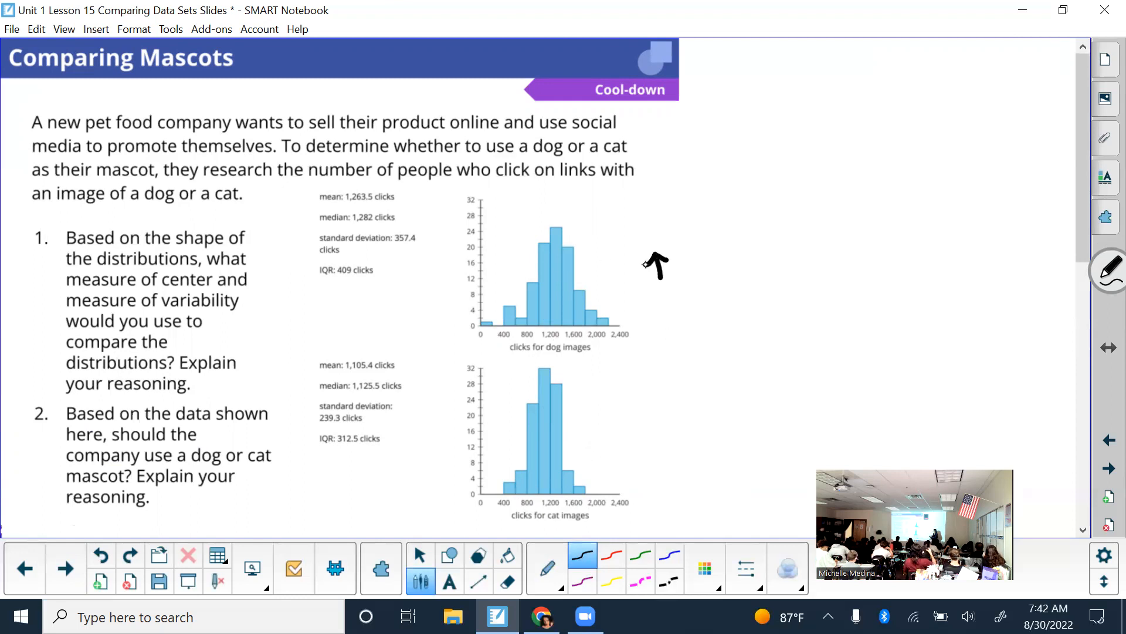
{"action": "mouse_move", "coordinate": [703, 259]}
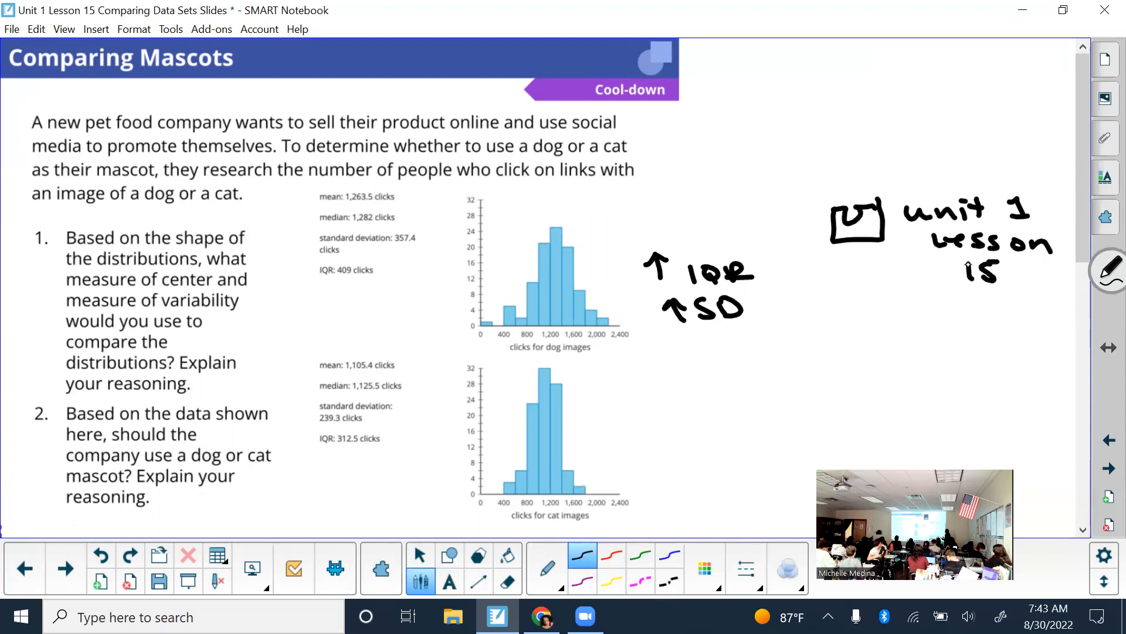
Finish the dog-histogram IQR/SD arrows and 'unit 1 lesson 15' note by switching to Select
{"action": "left_click", "coordinate": [420, 554]}
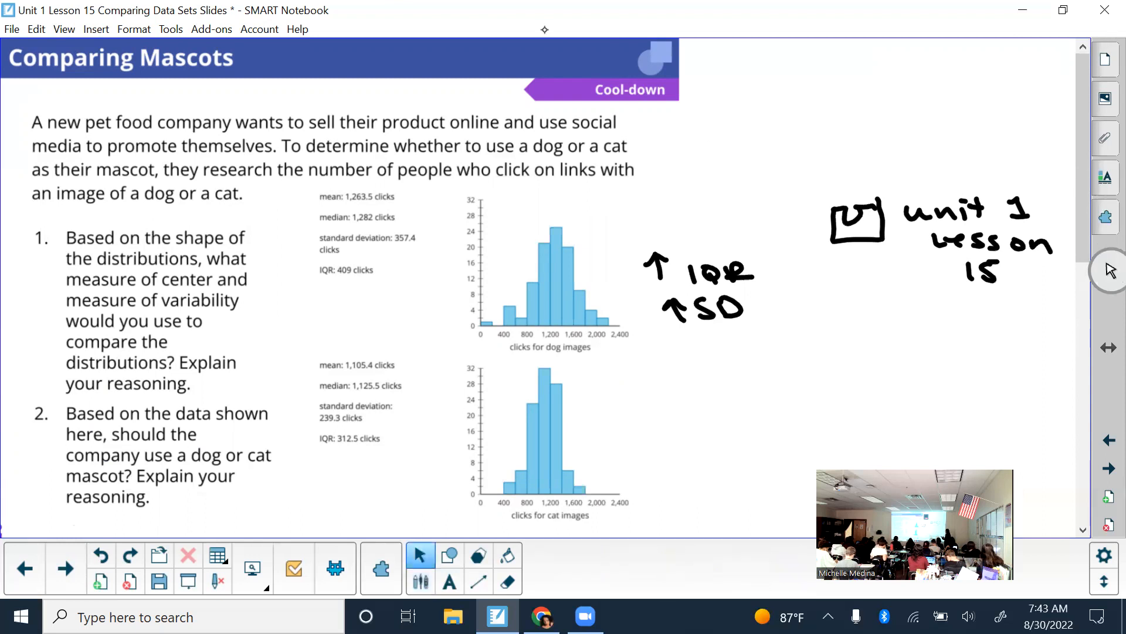